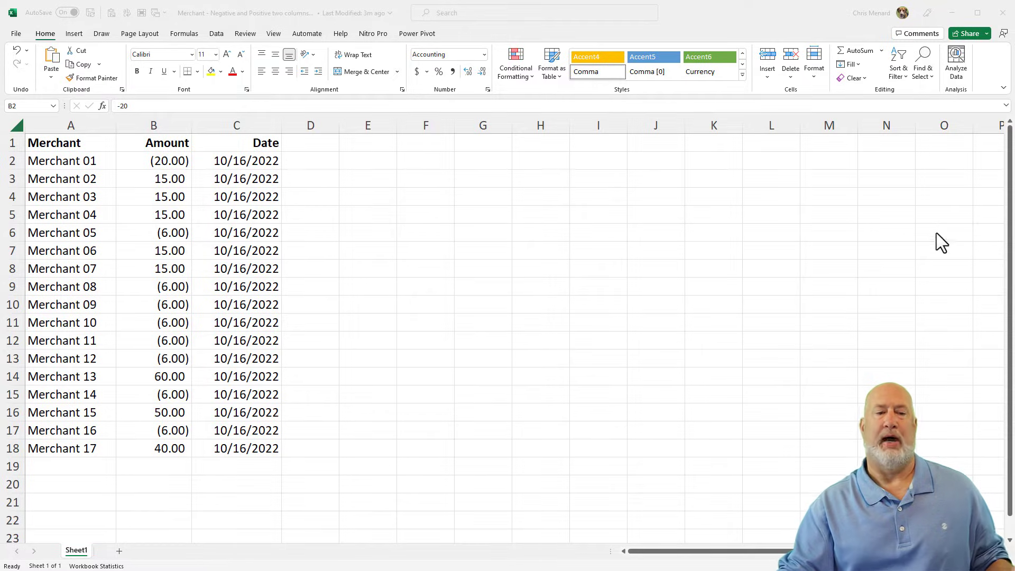
{"action": "mouse_move", "coordinate": [415, 180]}
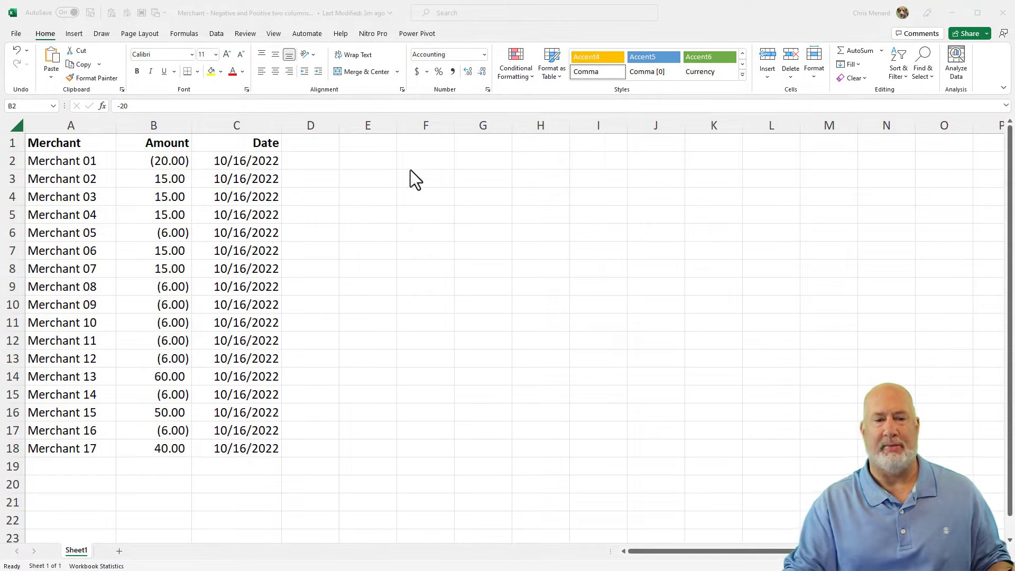
{"action": "mouse_move", "coordinate": [231, 173]}
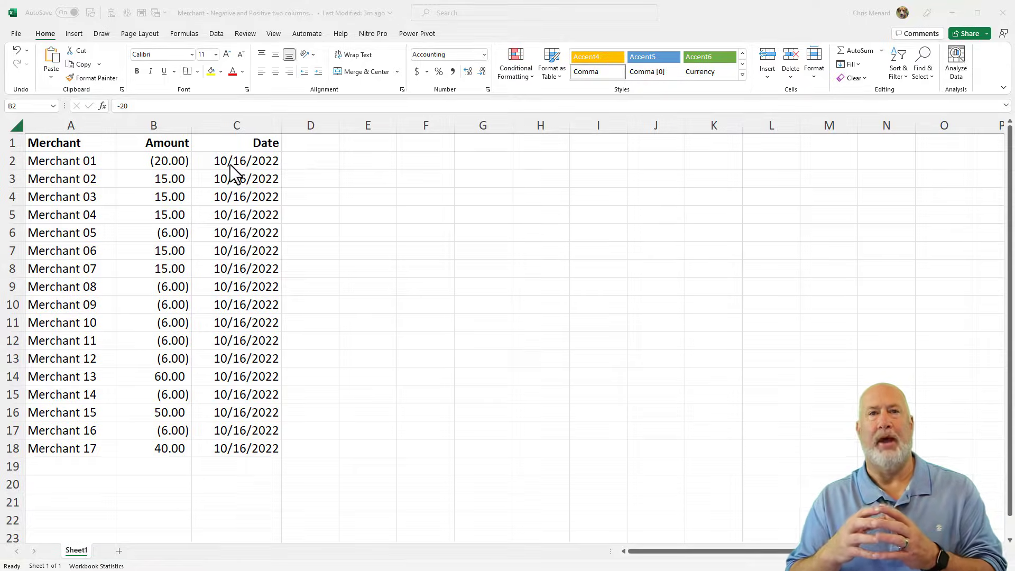
Count the negative amounts in column B with a temporary COUNTIF(..."<0") formula
{"action": "left_click", "coordinate": [367, 161]}
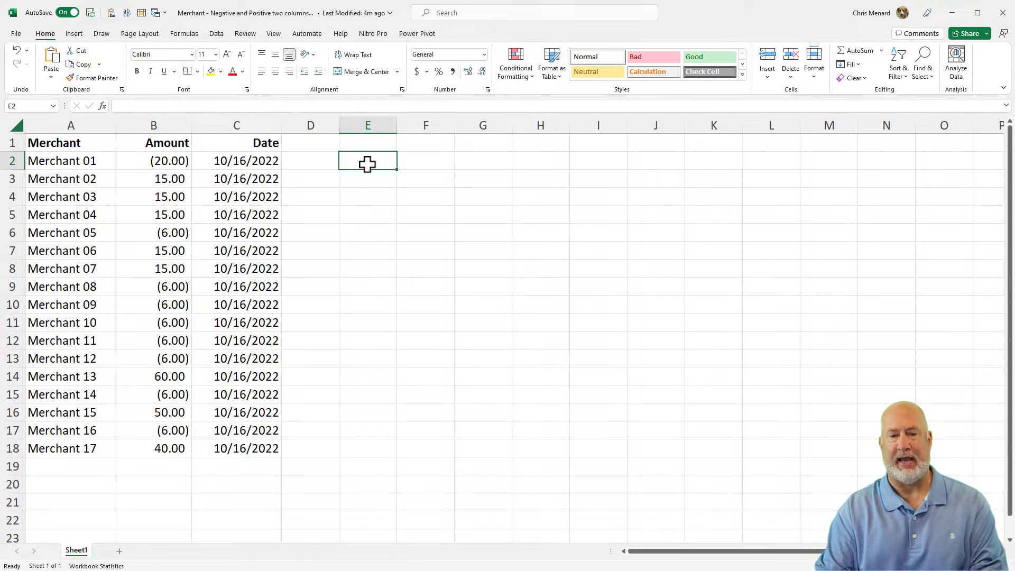
{"action": "type", "text": "=cou"}
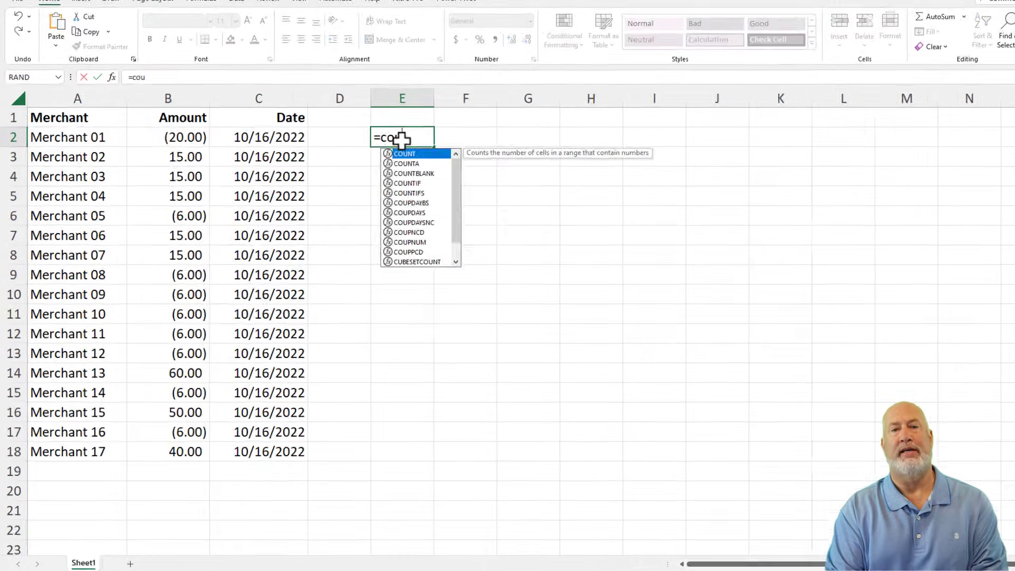
{"action": "type", "text": "UNTIF(b2:b18,"}
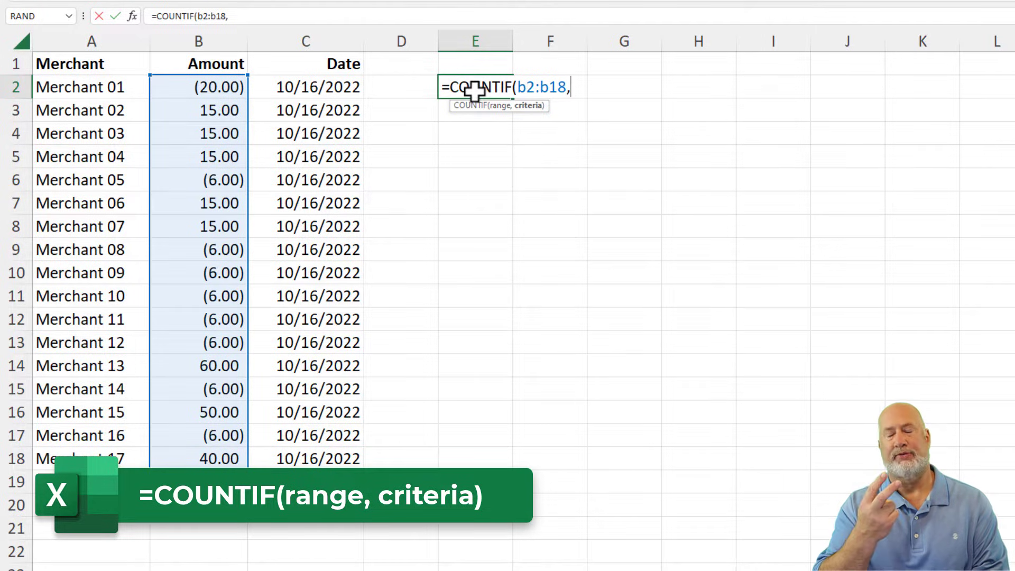
{"action": "type", "text": "\""}
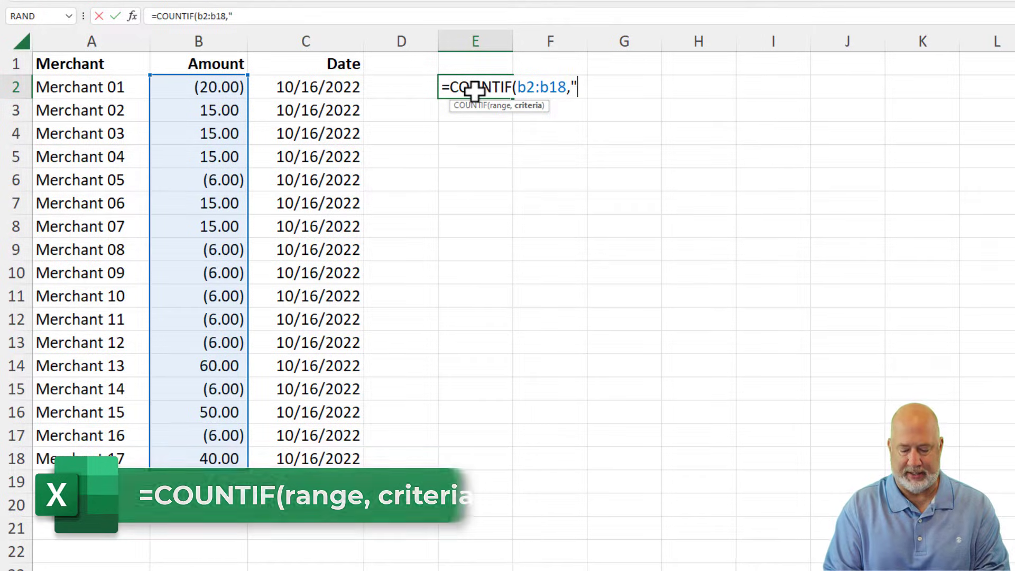
{"action": "type", "text": "<0"}
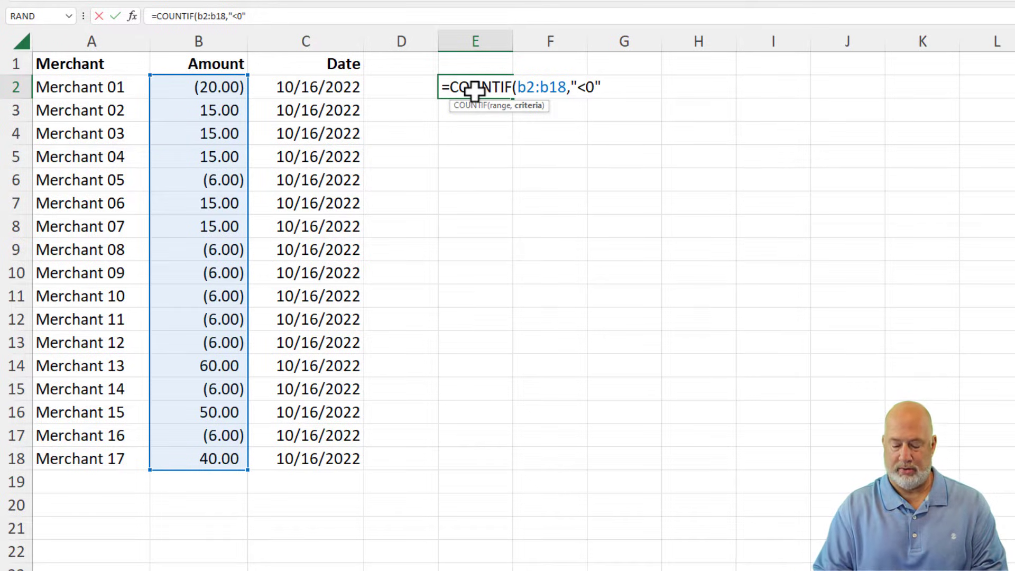
{"action": "key", "text": "Enter"}
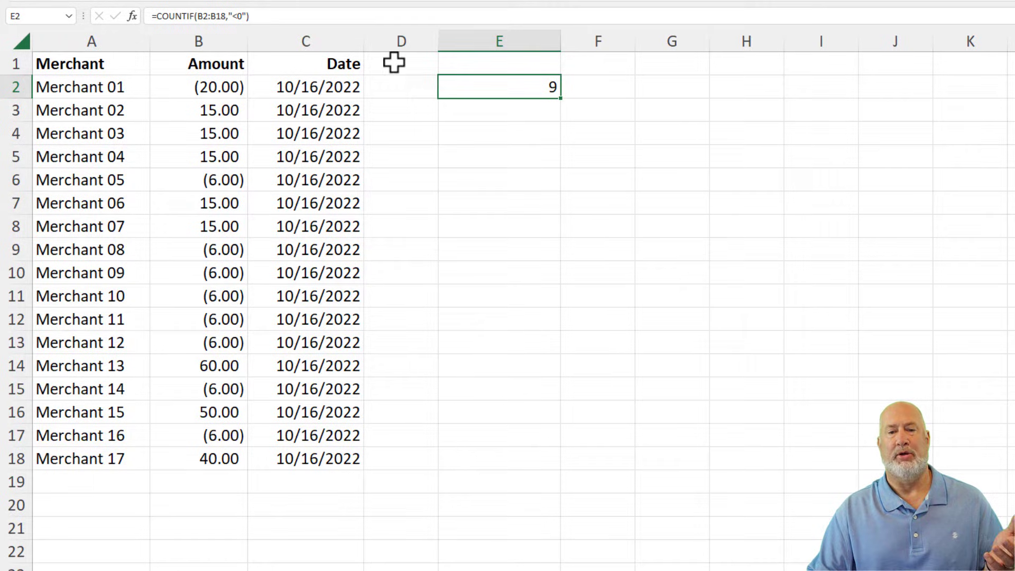
{"action": "mouse_move", "coordinate": [531, 88]}
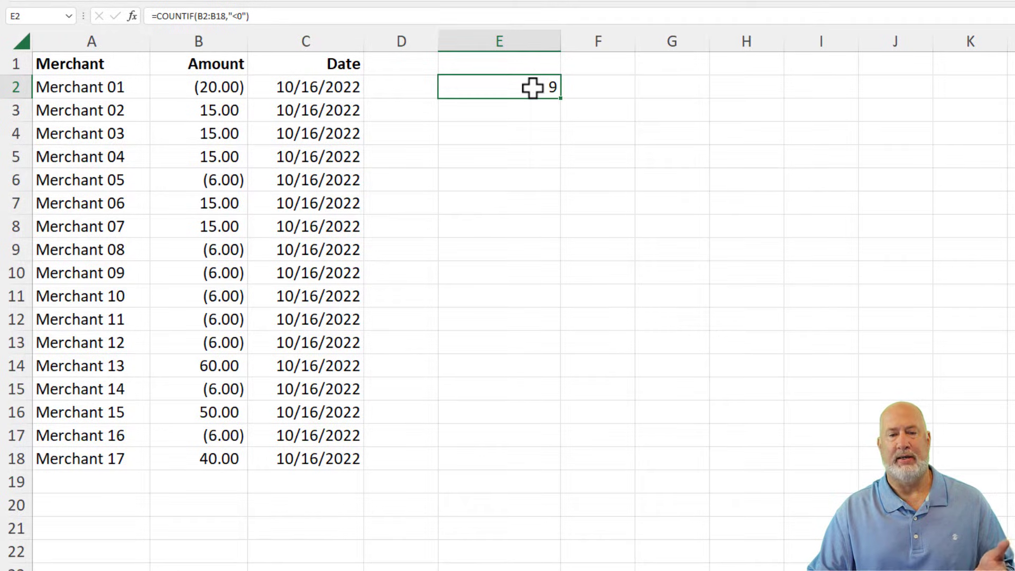
Edit the count to at-or-below zero, check the result, then clear the formula
{"action": "double_click", "coordinate": [498, 86]}
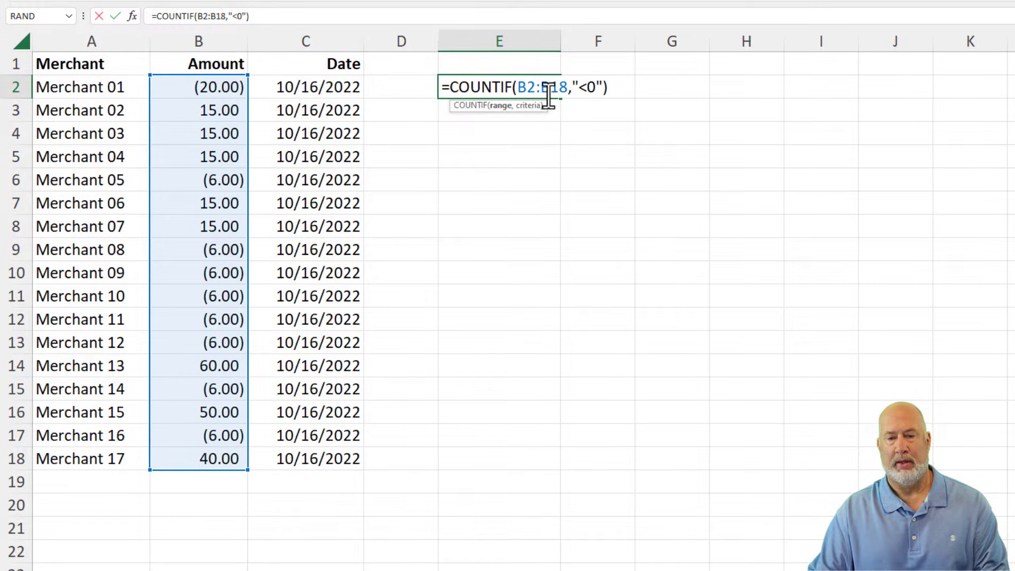
{"action": "mouse_move", "coordinate": [628, 137]}
{"action": "type", "text": "="}
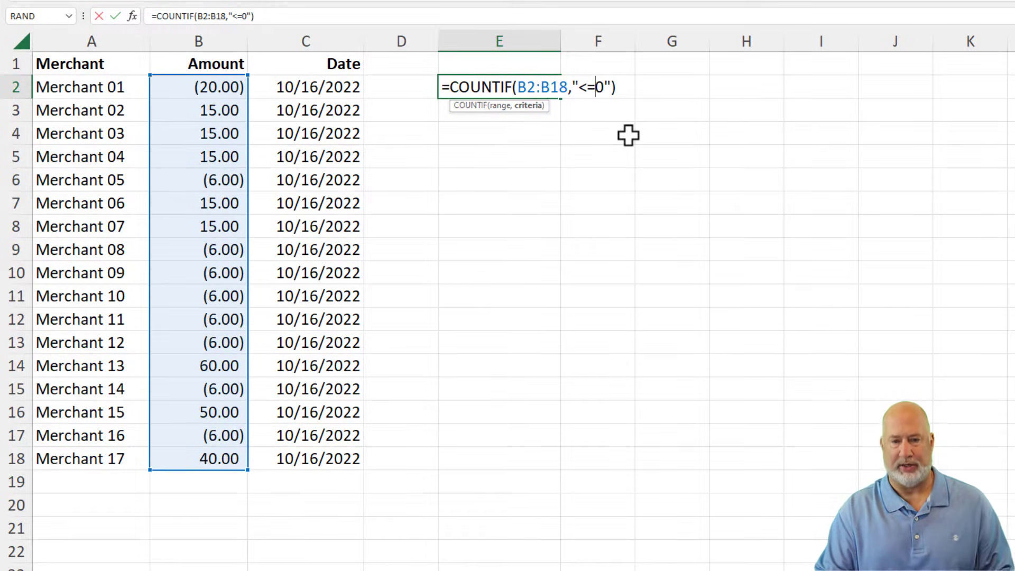
{"action": "key", "text": "Enter"}
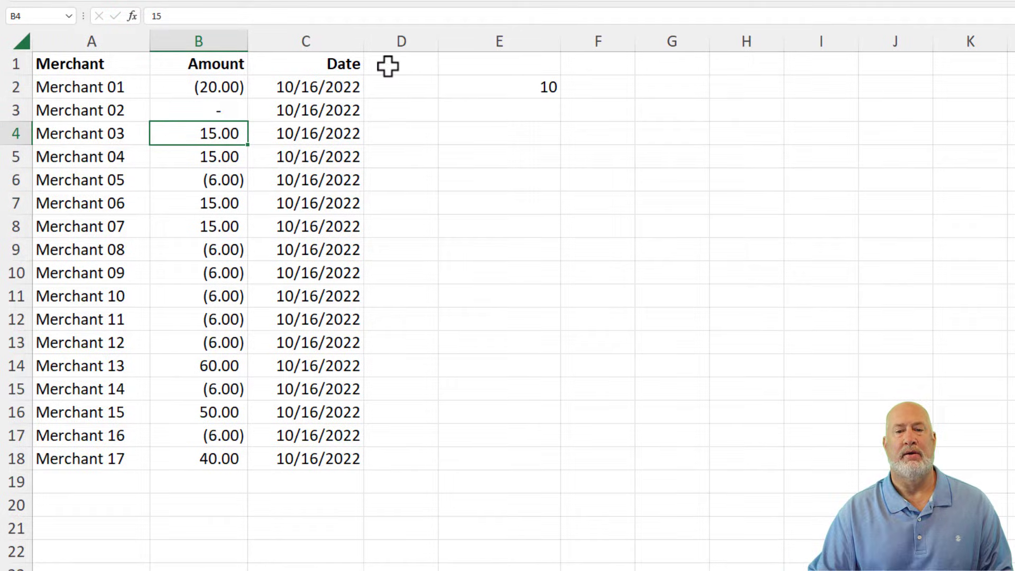
{"action": "left_click", "coordinate": [498, 85]}
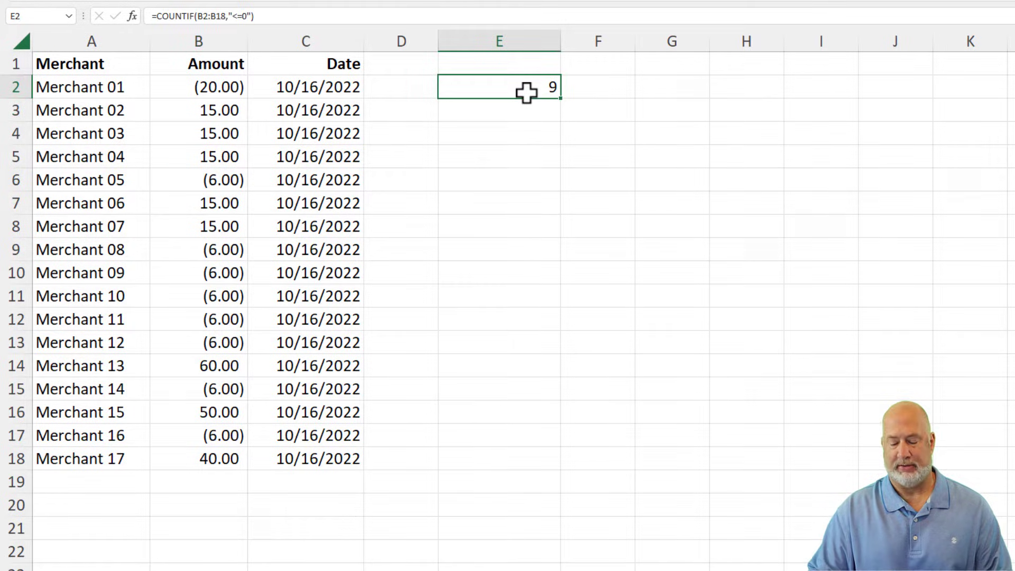
{"action": "key", "text": "Delete"}
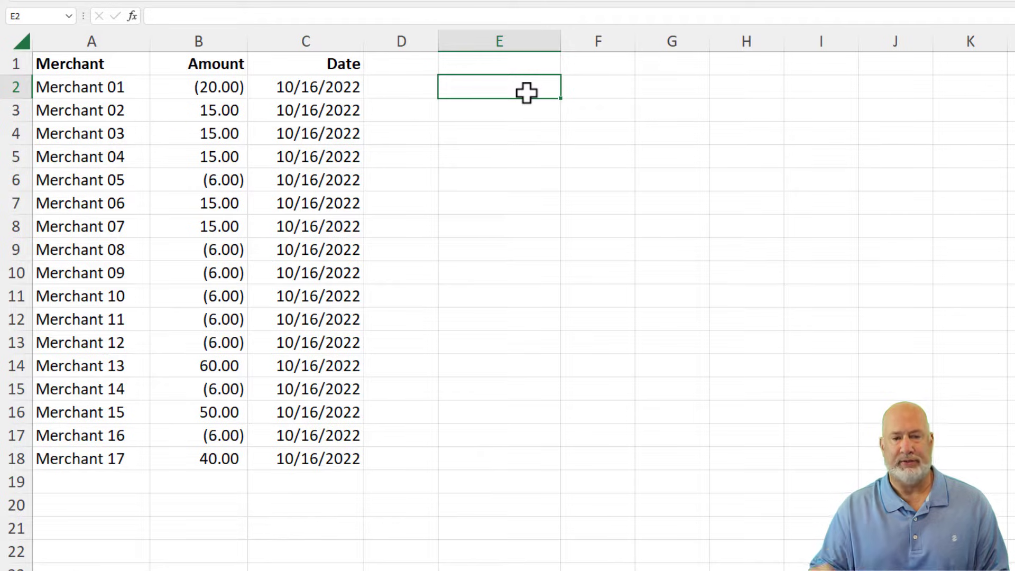
{"action": "mouse_move", "coordinate": [391, 94]}
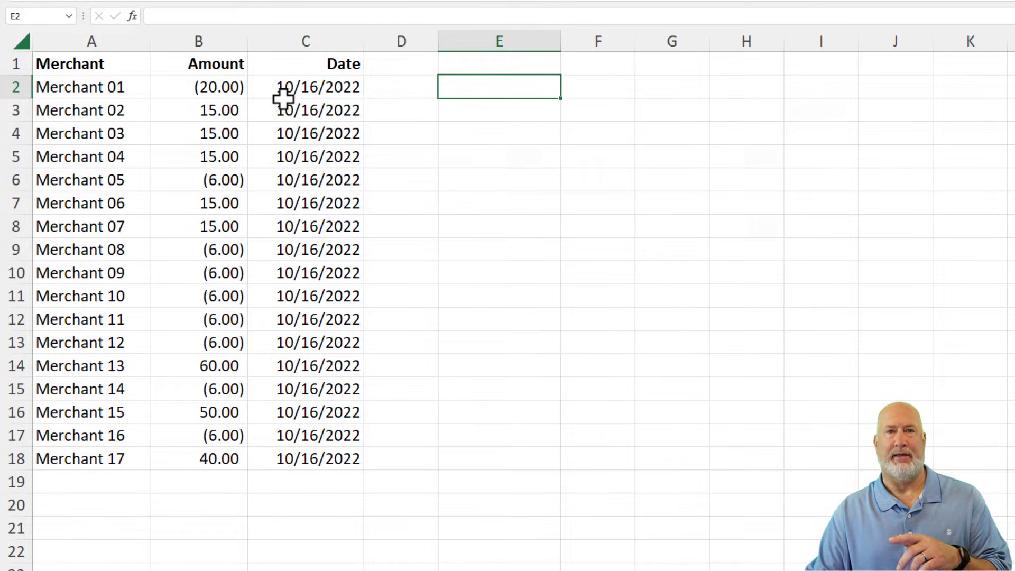
Sort the rows by amount from smallest to largest from B2's shortcut menu
{"action": "left_click", "coordinate": [304, 87]}
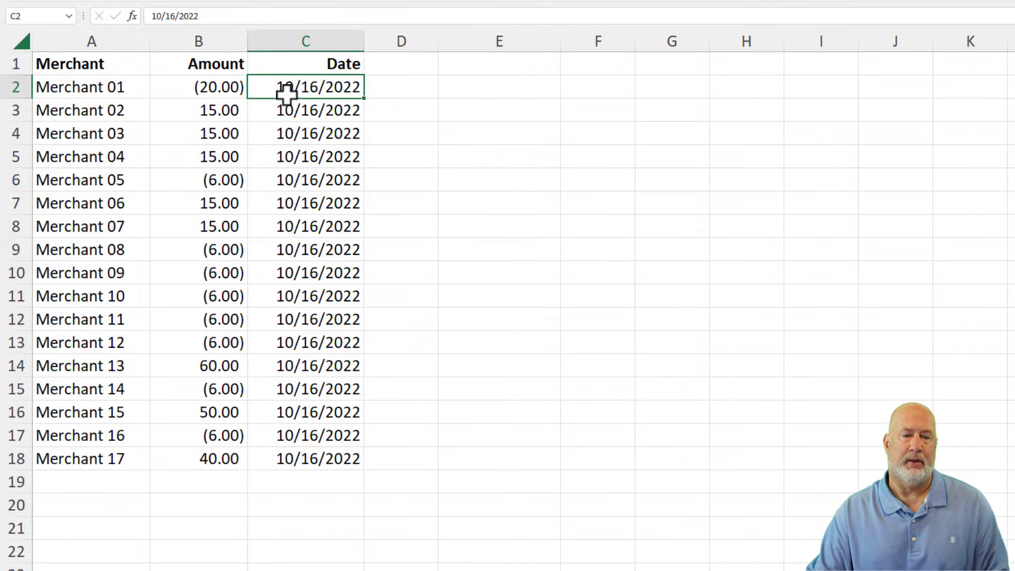
{"action": "left_click", "coordinate": [198, 85]}
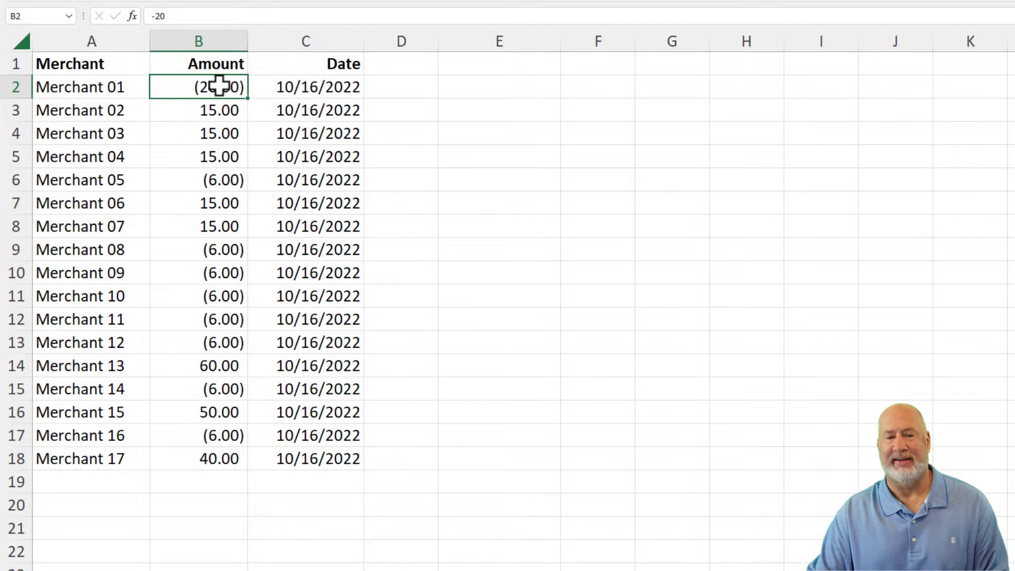
{"action": "right_click", "coordinate": [197, 86]}
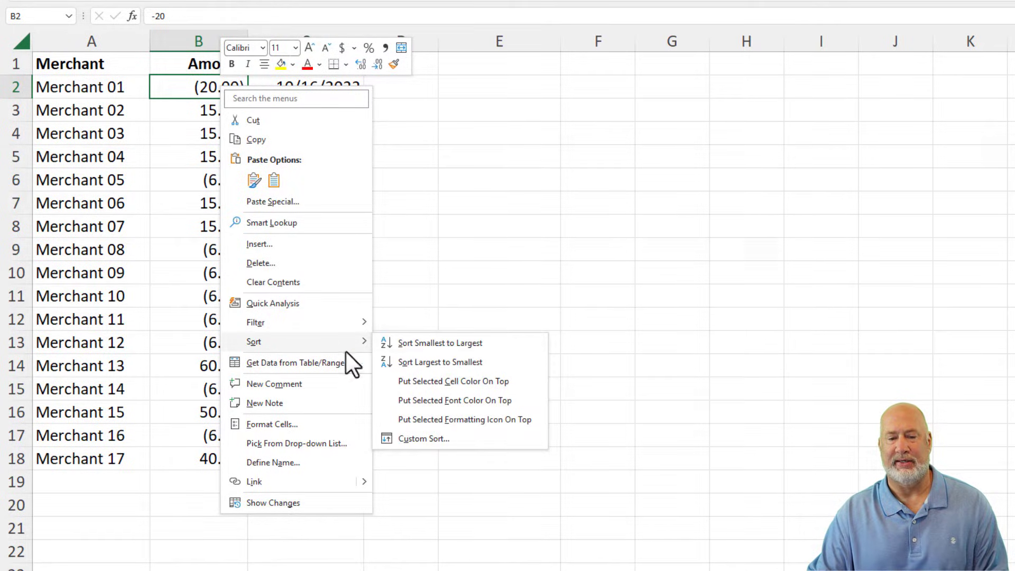
{"action": "mouse_move", "coordinate": [451, 359]}
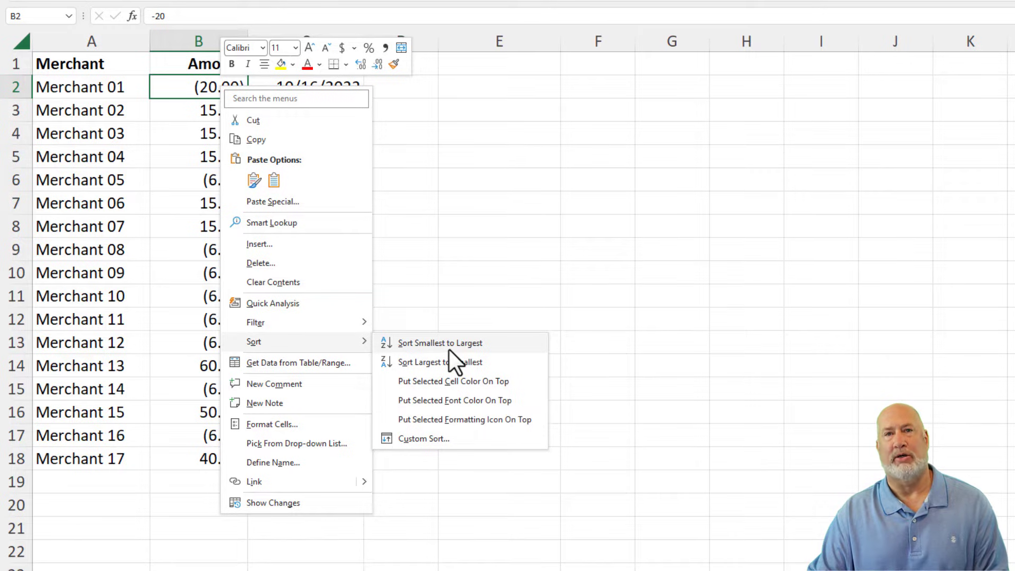
{"action": "left_click", "coordinate": [440, 343]}
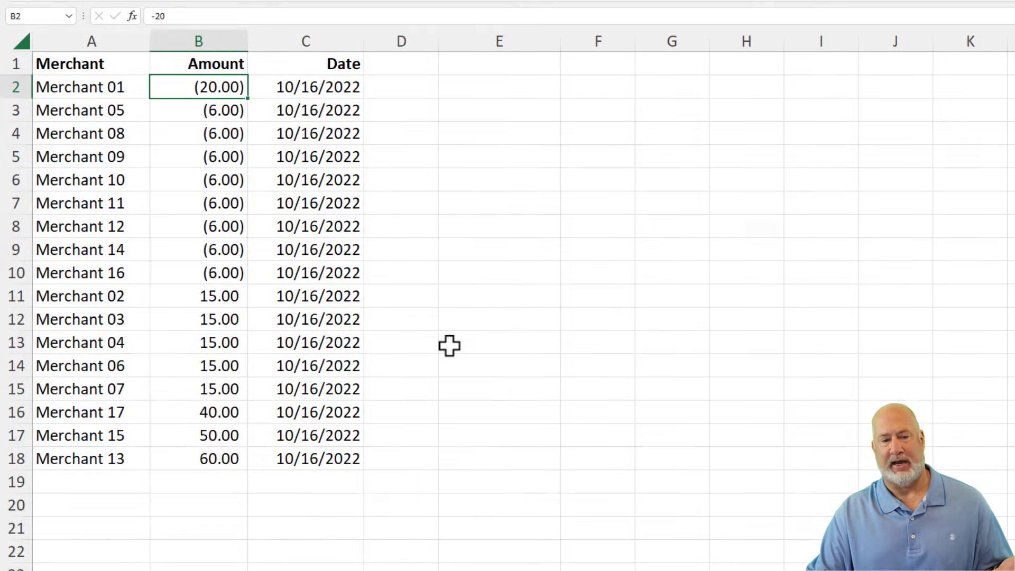
{"action": "left_click", "coordinate": [304, 41]}
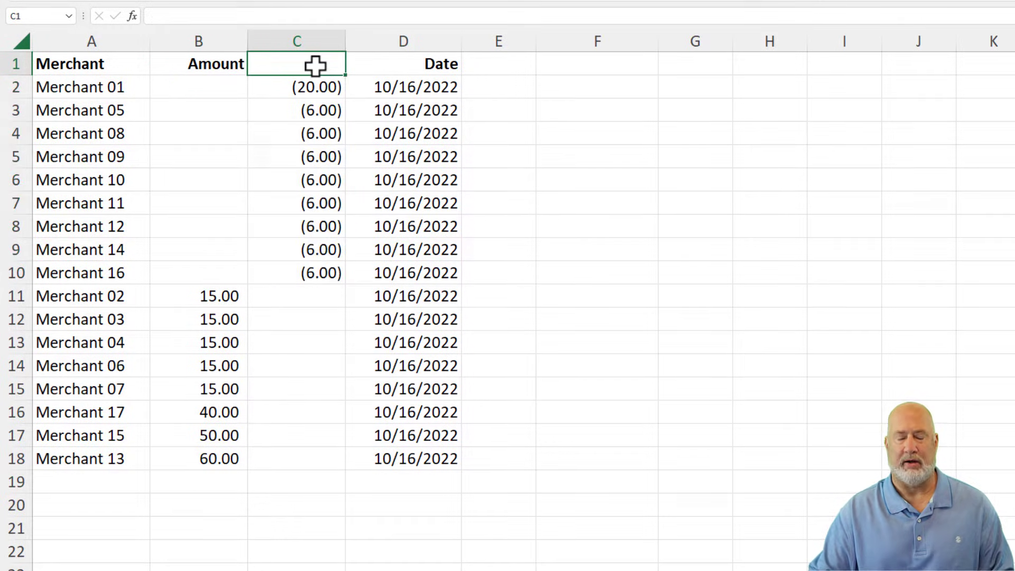
Head column C 'Negative' and rename the Amount header to 'Positive'
{"action": "type", "text": "Nega"}
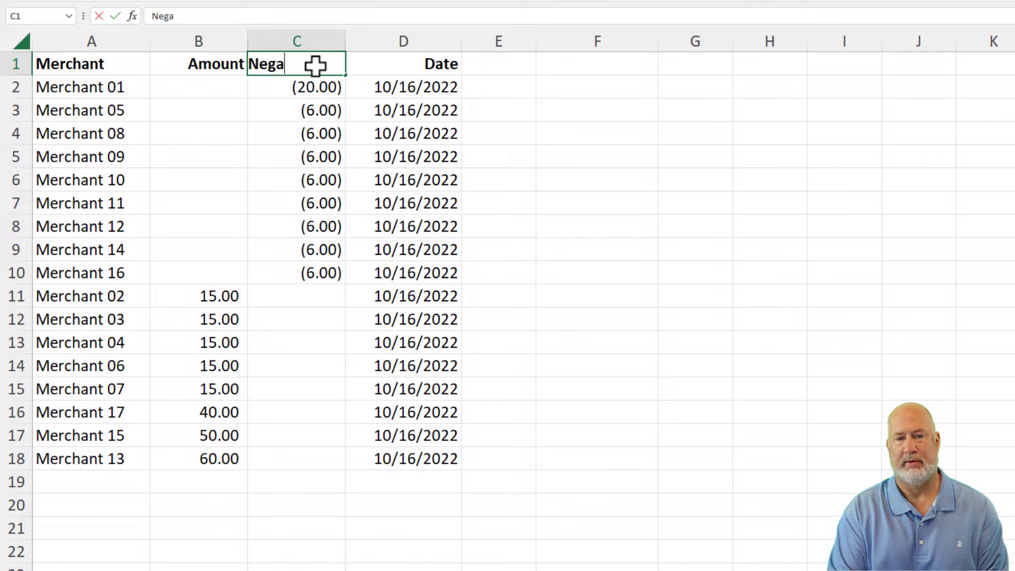
{"action": "left_click", "coordinate": [198, 64]}
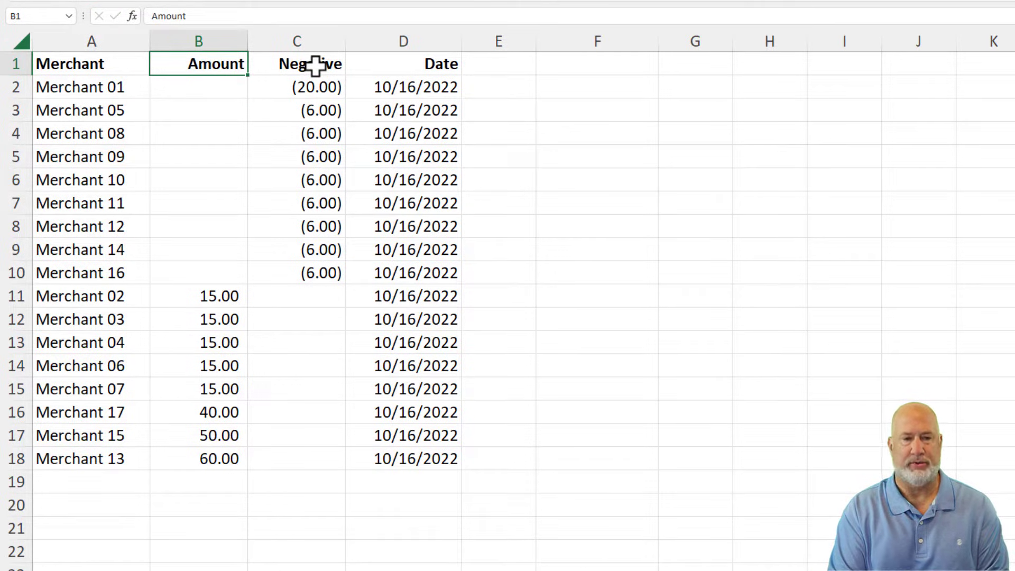
{"action": "type", "text": "Positi"}
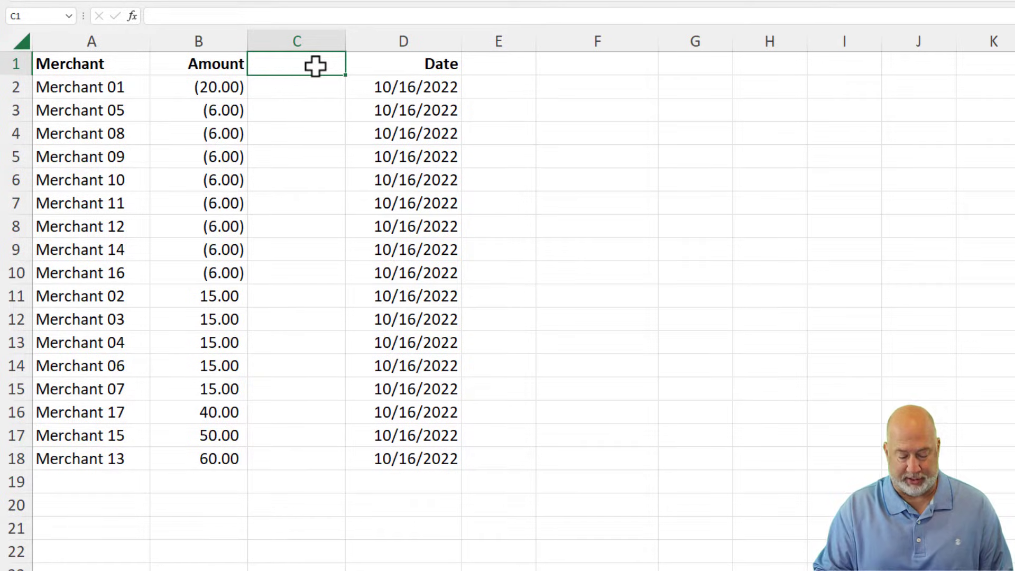
Jump to cell Z285000 with Go To, then return to the top with Ctrl+Home
{"action": "key", "text": "ctrl+g"}
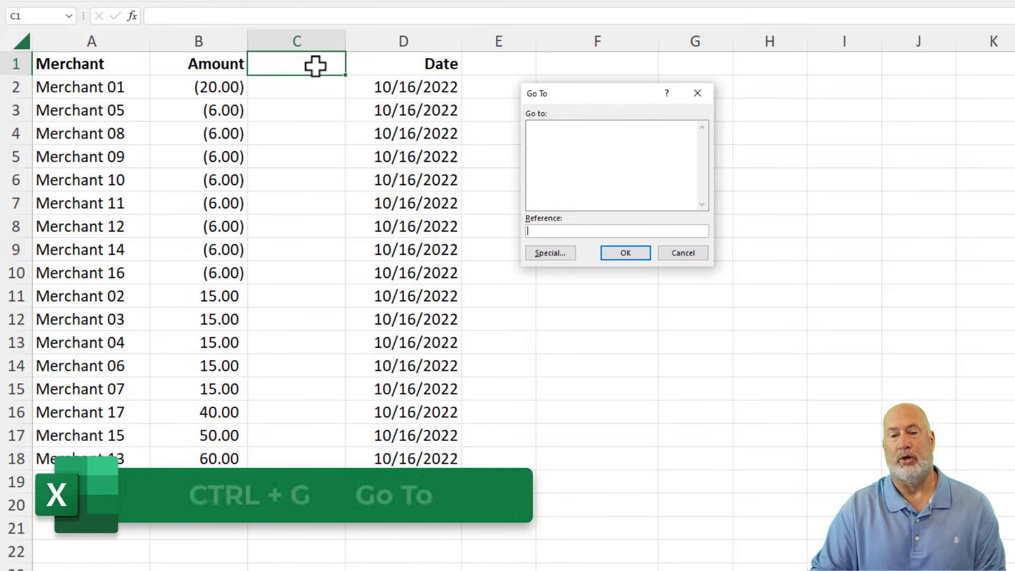
{"action": "type", "text": "z285000"}
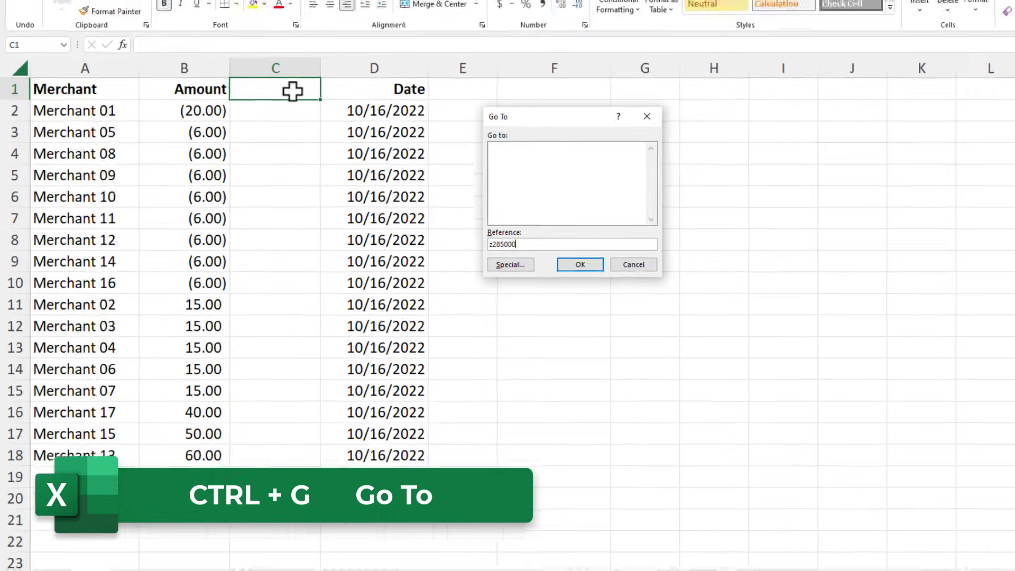
{"action": "left_click", "coordinate": [578, 264]}
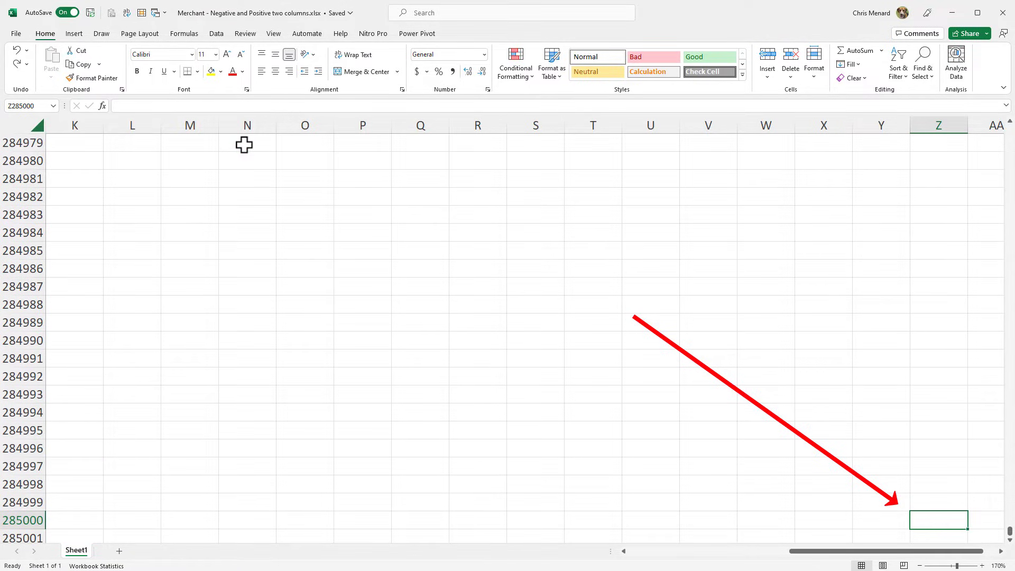
{"action": "key", "text": "ctrl+Home"}
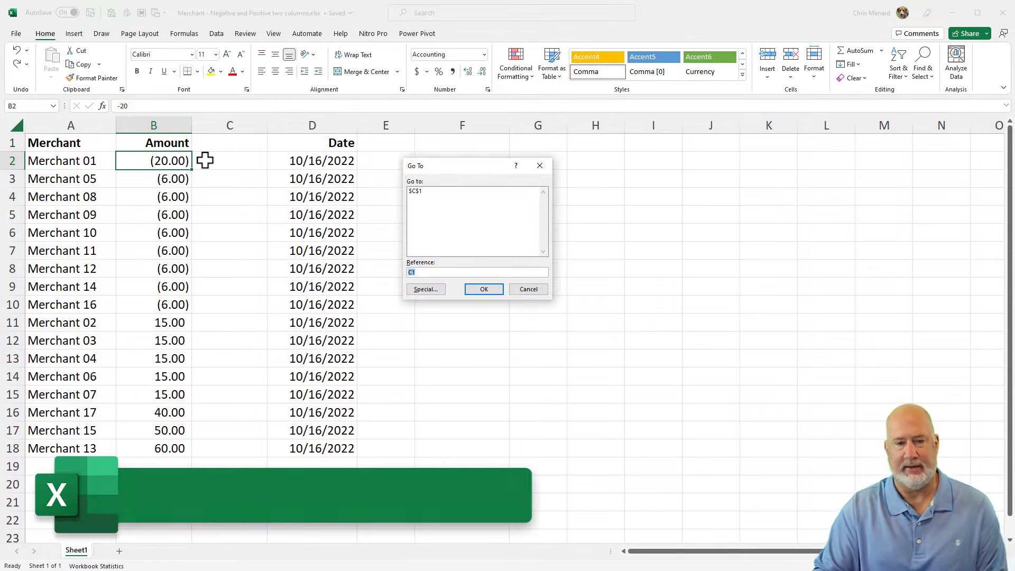
Jump back to cell B10 with Go To
{"action": "type", "text": "b10"}
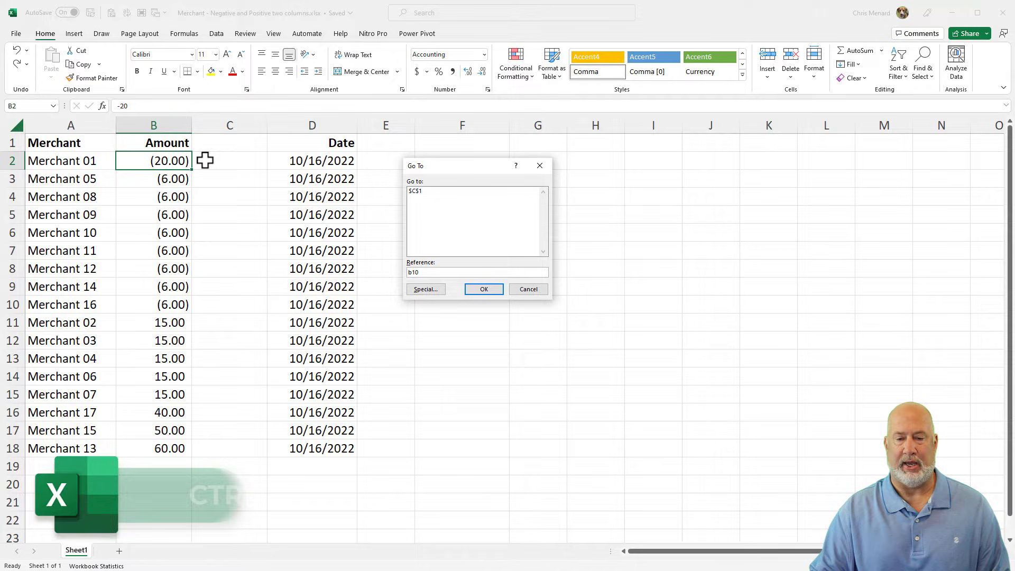
{"action": "left_click", "coordinate": [483, 289]}
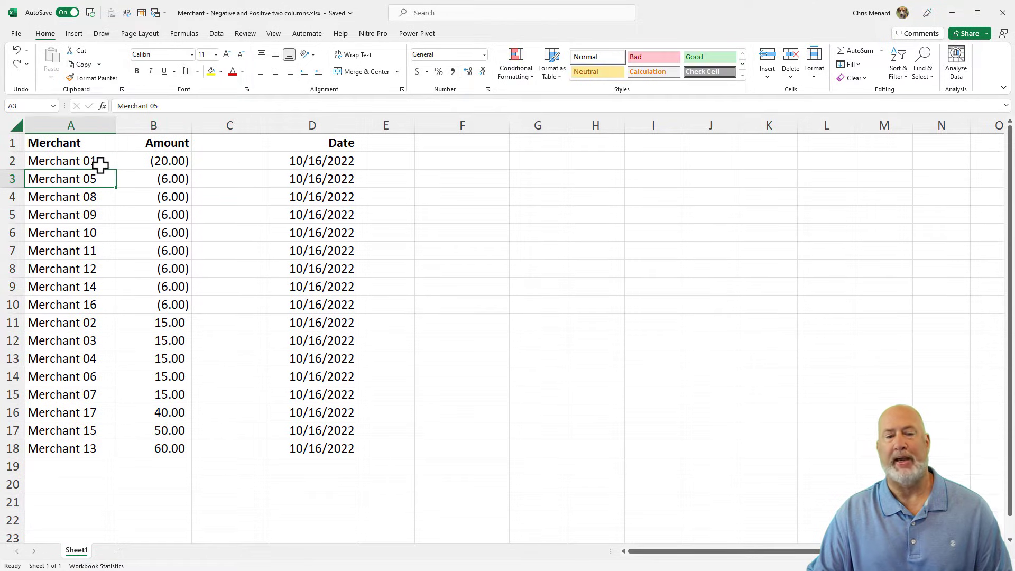
Bring up the shortcut menu on the first merchant name to sort A to Z
{"action": "right_click", "coordinate": [71, 160]}
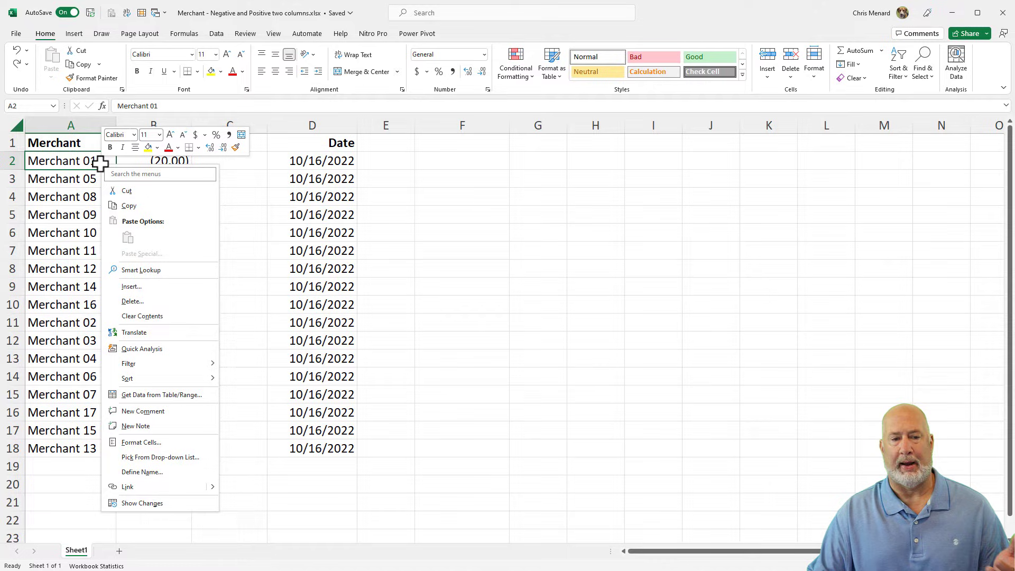
{"action": "mouse_move", "coordinate": [128, 379]}
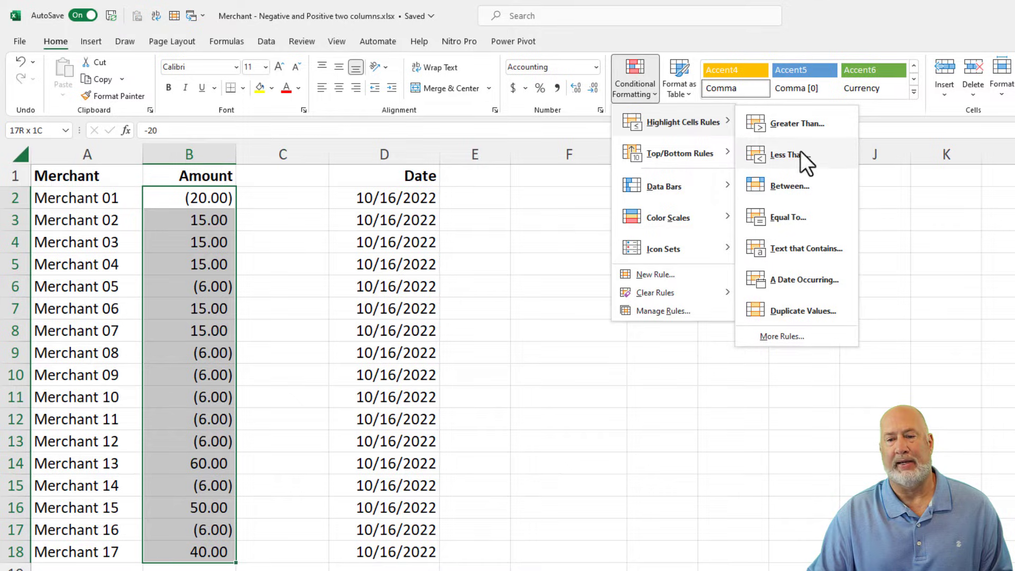
Highlight amounts less than 0 in light red and sort the red cells to the top
{"action": "left_click", "coordinate": [787, 154]}
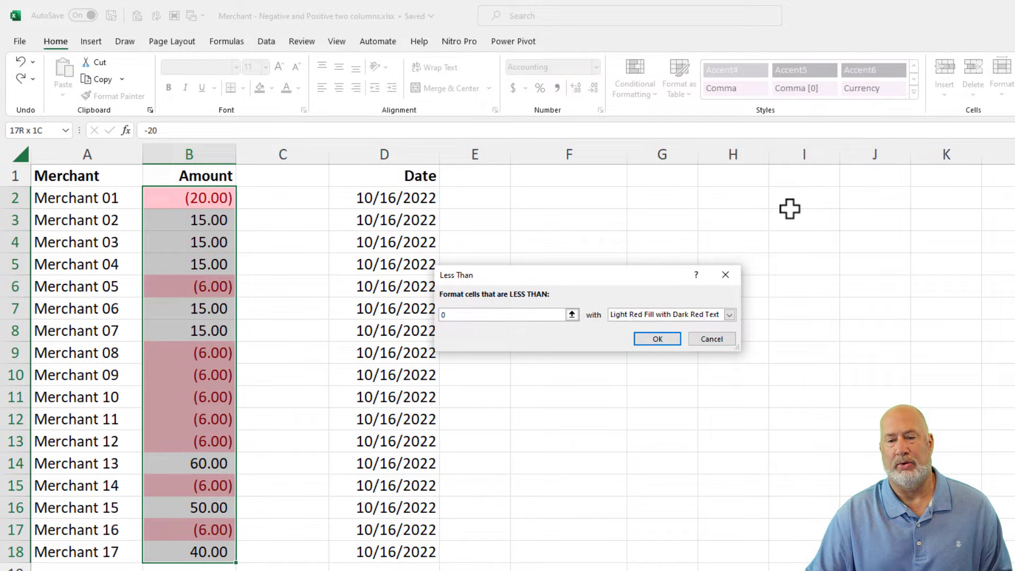
{"action": "left_click", "coordinate": [656, 338]}
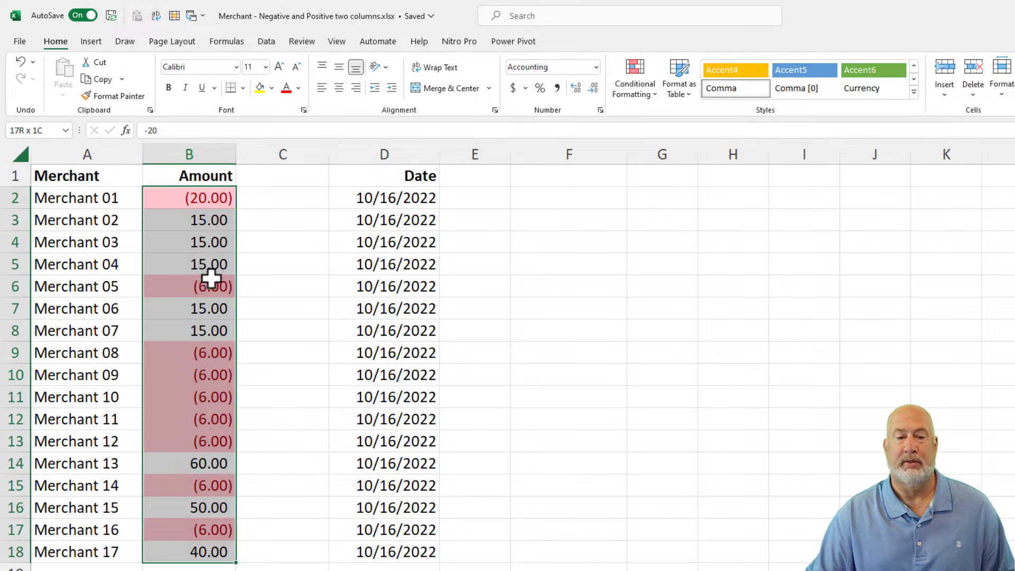
{"action": "left_click", "coordinate": [188, 287]}
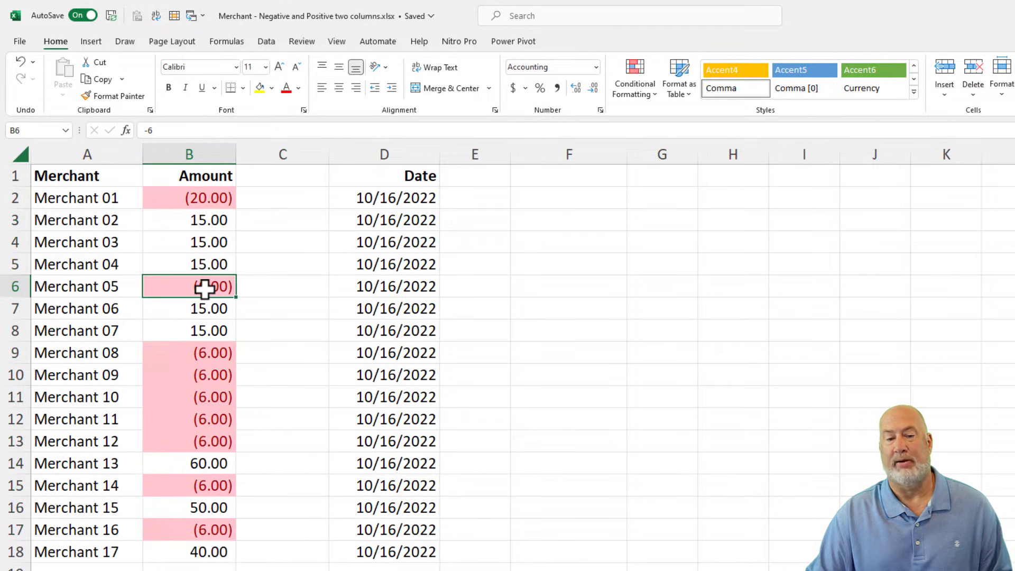
{"action": "right_click", "coordinate": [188, 286]}
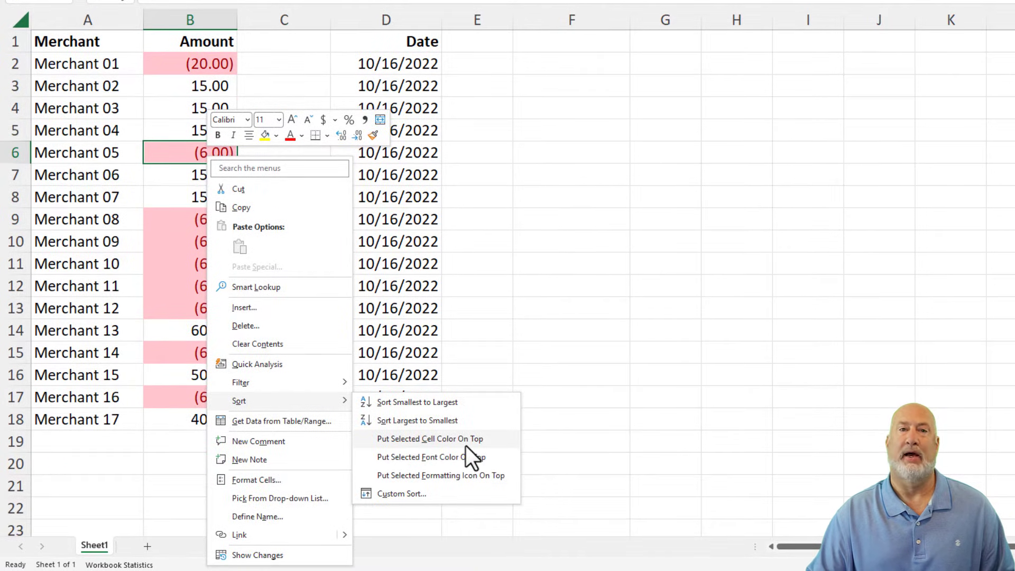
{"action": "left_click", "coordinate": [430, 438]}
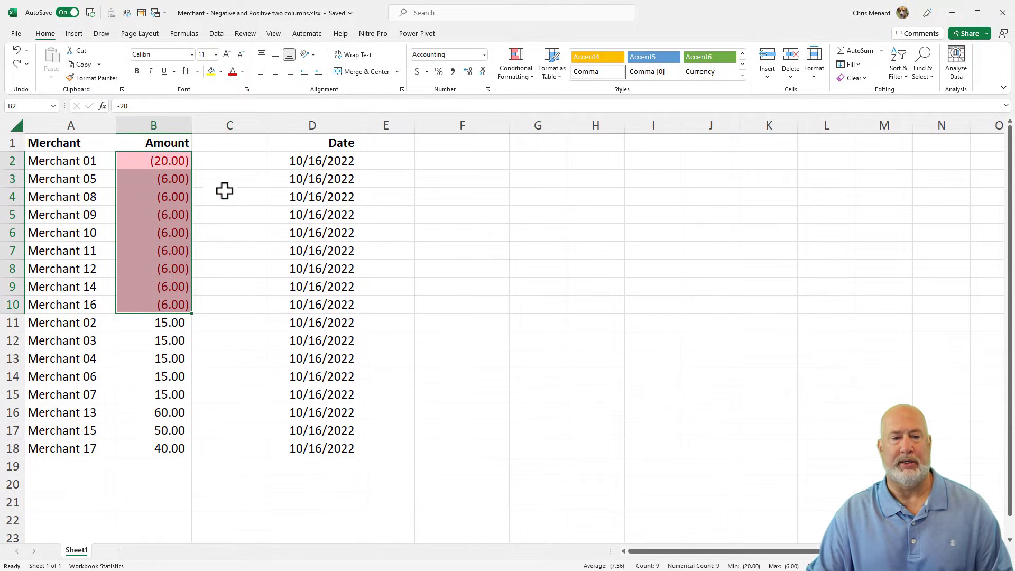
Re-sort rows by merchant name and insert a new blank column C before Date
{"action": "left_click", "coordinate": [515, 64]}
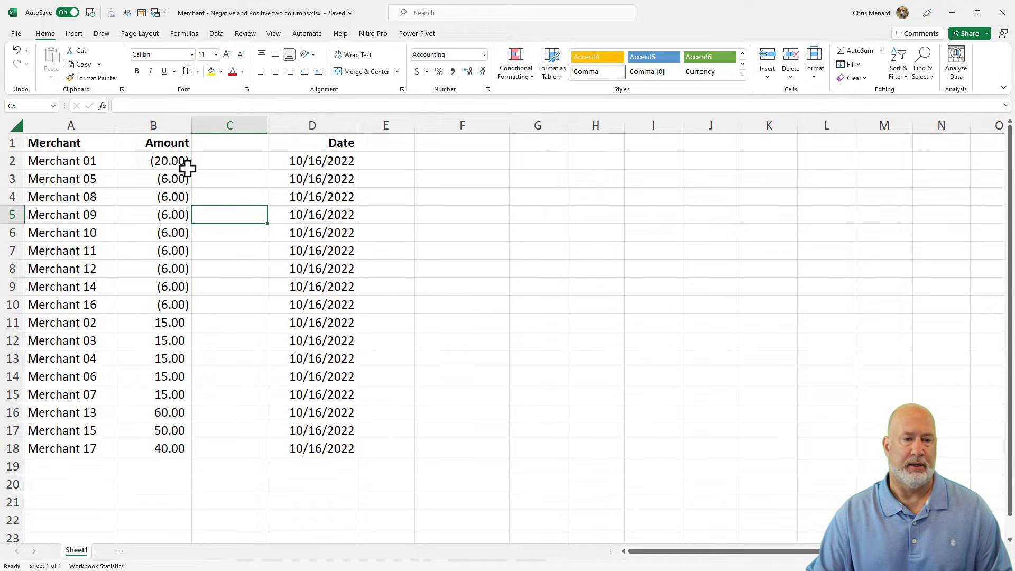
{"action": "right_click", "coordinate": [71, 160]}
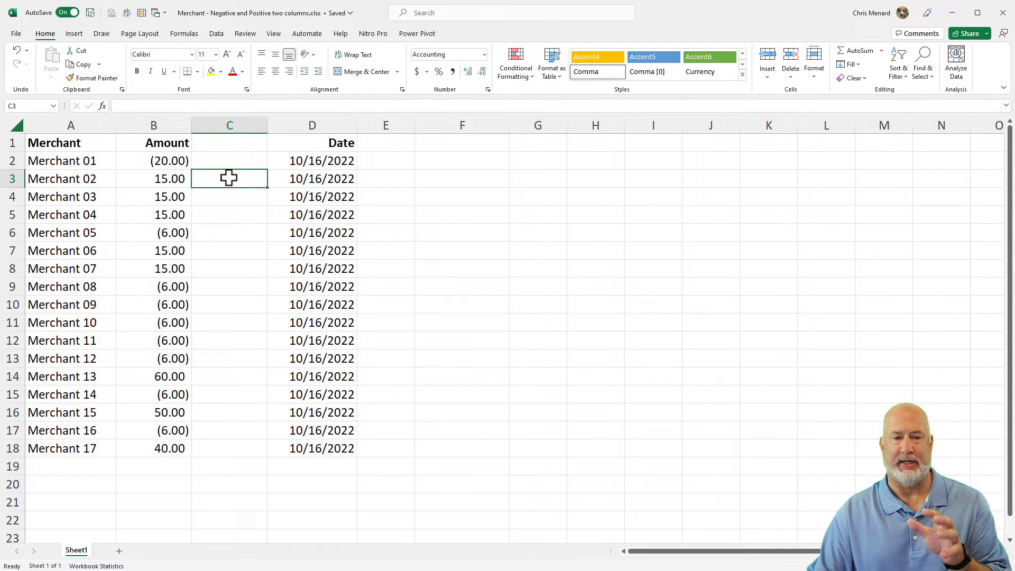
{"action": "mouse_move", "coordinate": [171, 143]}
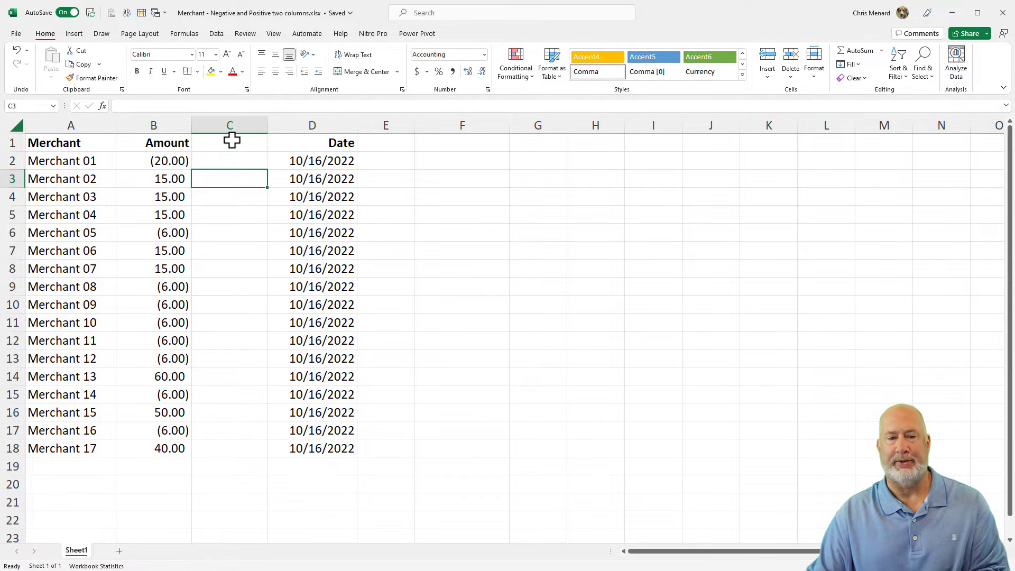
{"action": "right_click", "coordinate": [229, 125]}
{"action": "type", "text": "="}
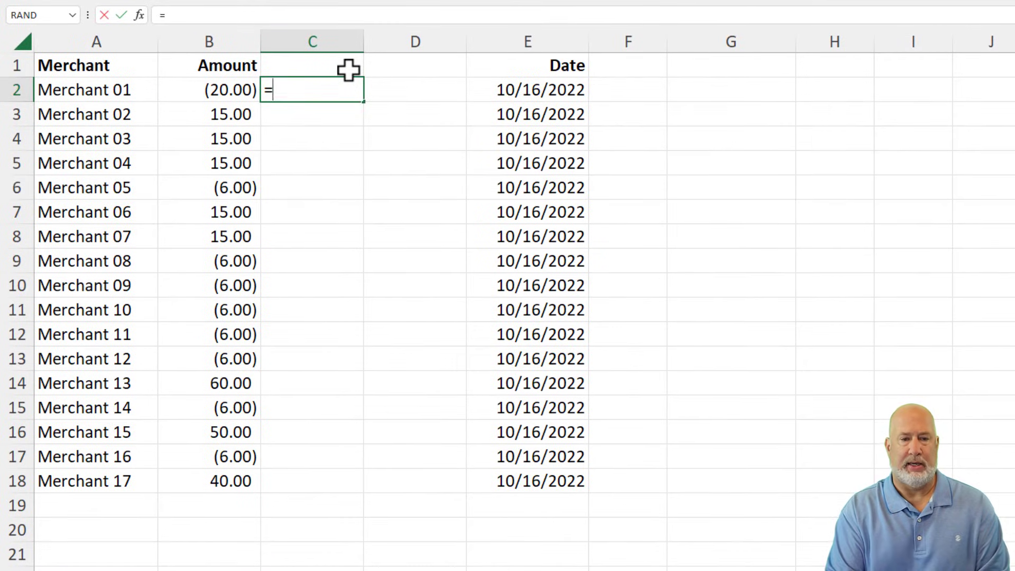
Fill C2:C18 with =IF(B2<0,B2,"") and head the new columns Neg and Pos
{"action": "type", "text": "IF("}
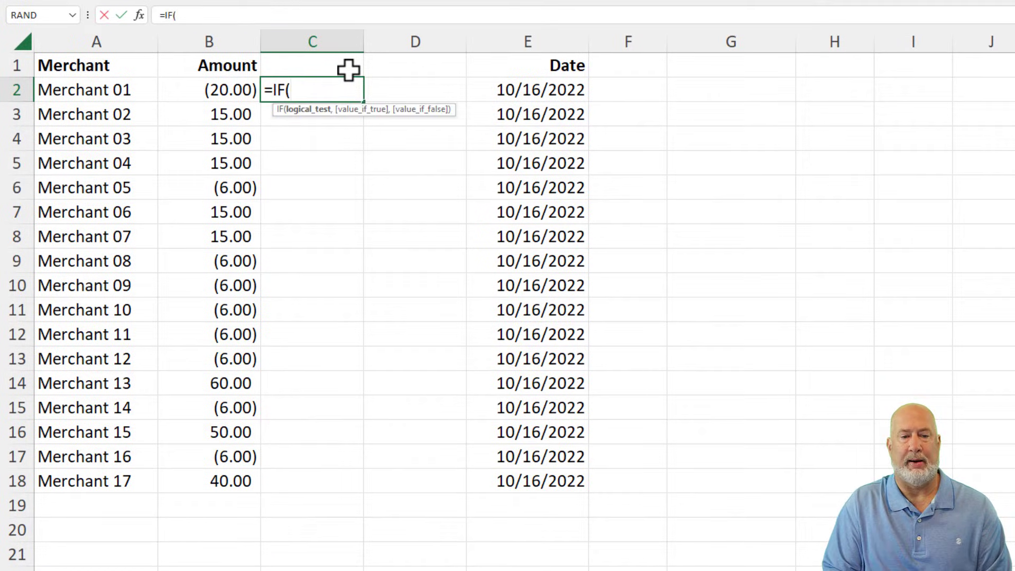
{"action": "left_click", "coordinate": [209, 88]}
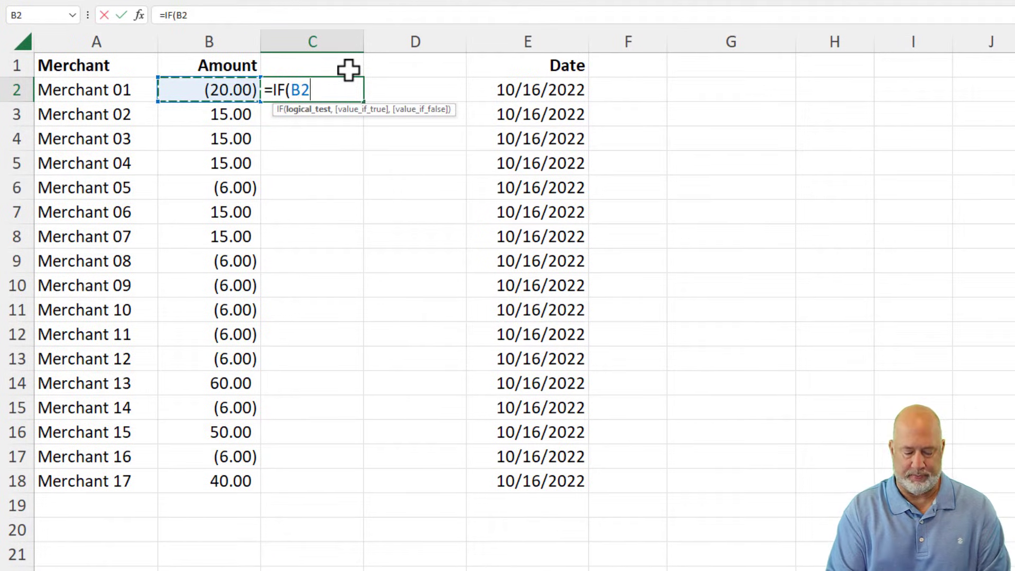
{"action": "type", "text": "<0"}
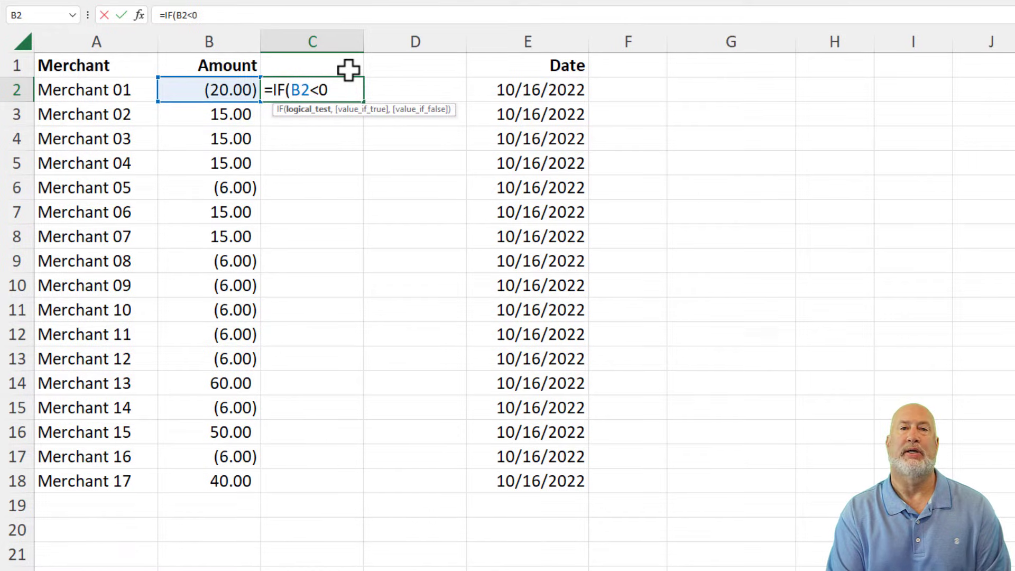
{"action": "type", "text": ","}
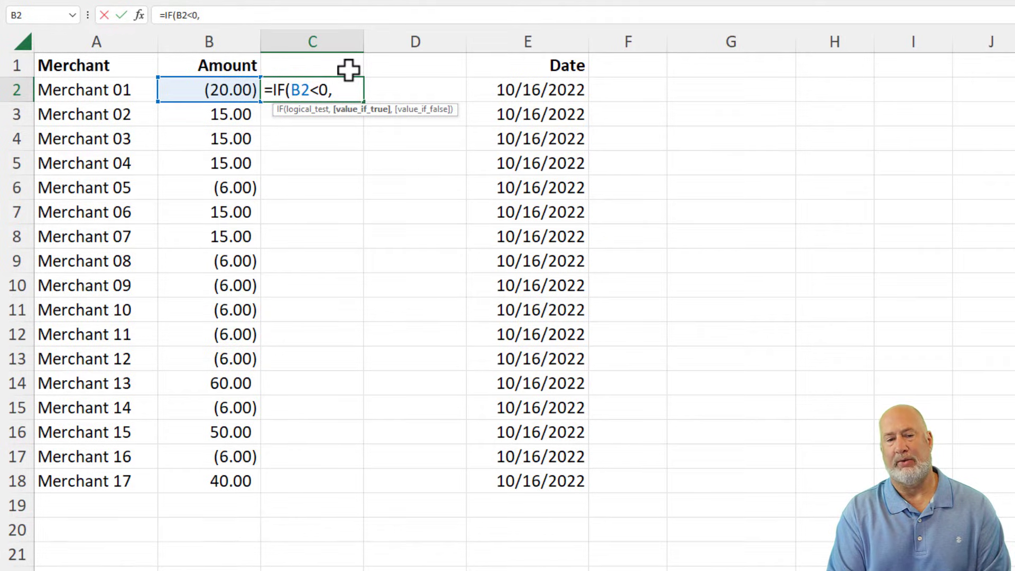
{"action": "type", "text": "B2"}
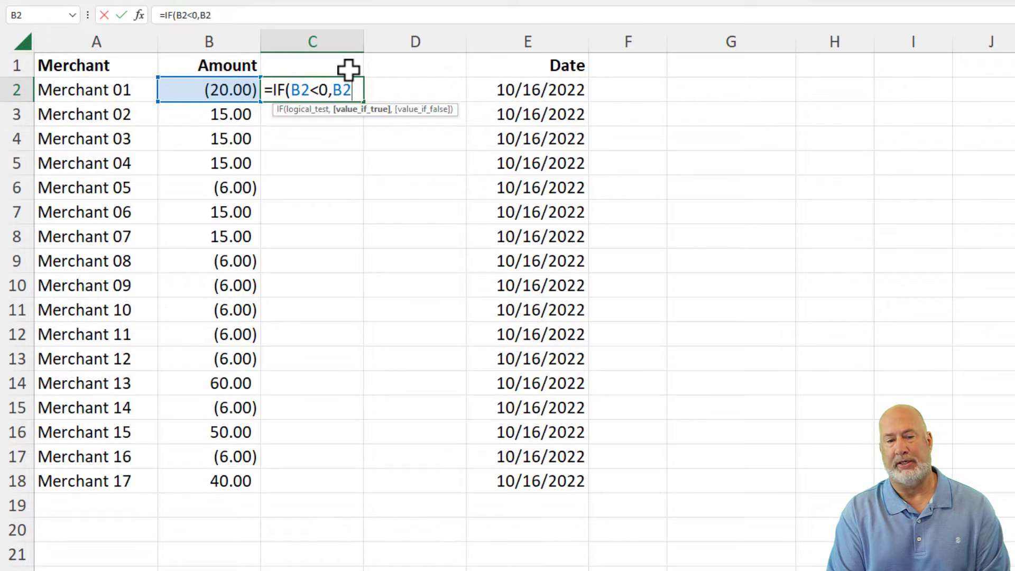
{"action": "type", "text": ","}
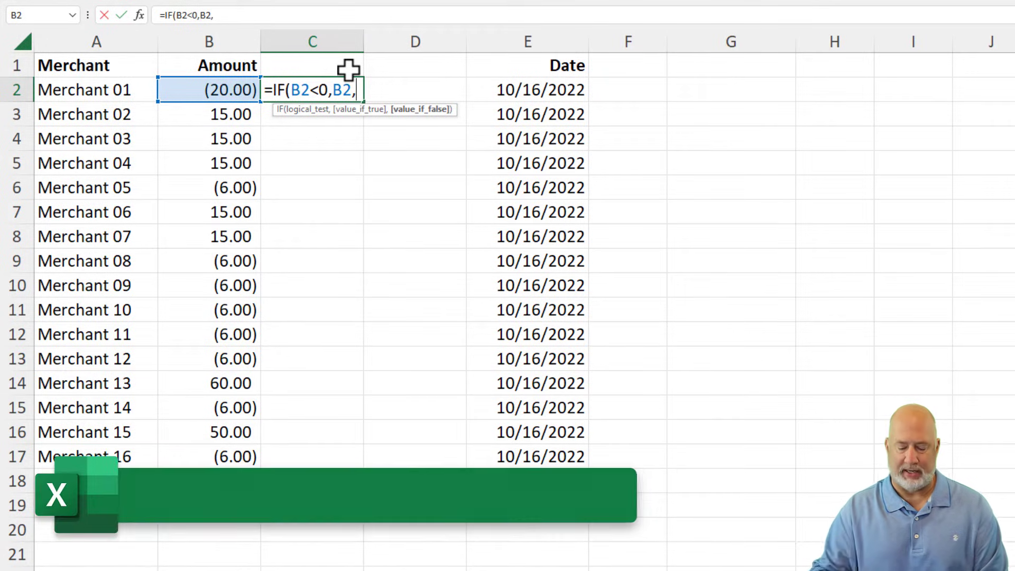
{"action": "type", "text": "\"\""}
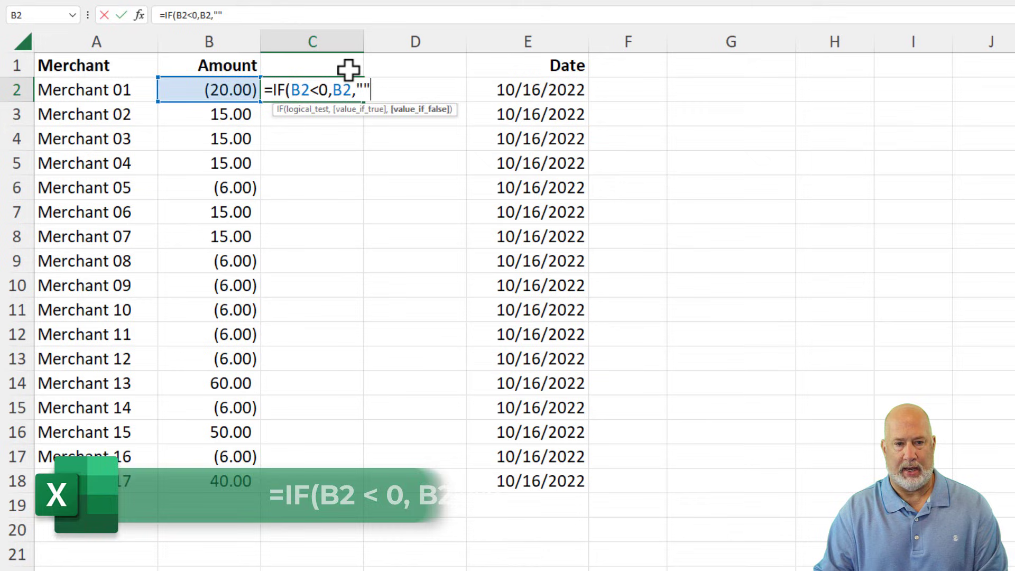
{"action": "key", "text": "Enter"}
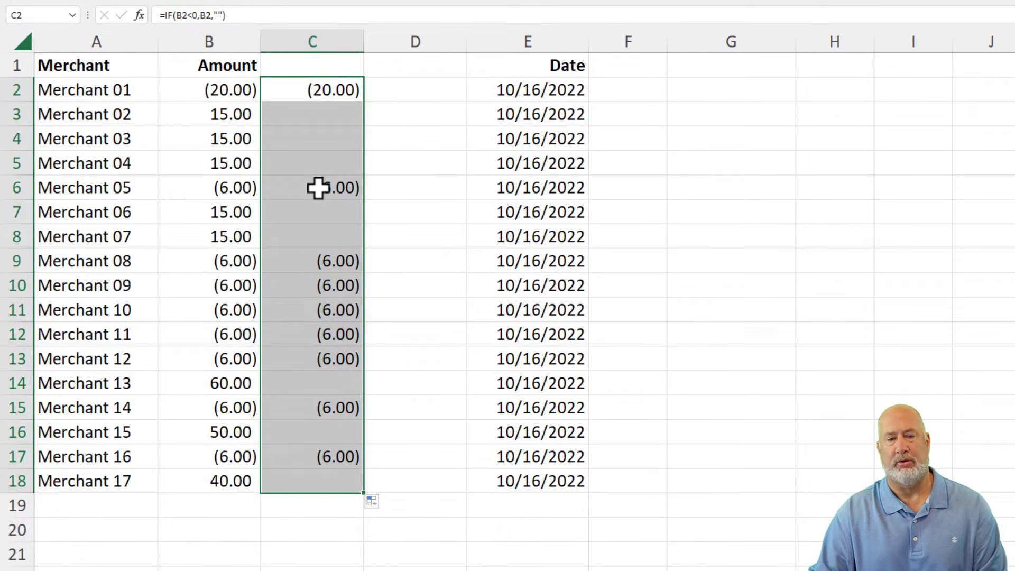
{"action": "left_click", "coordinate": [312, 65]}
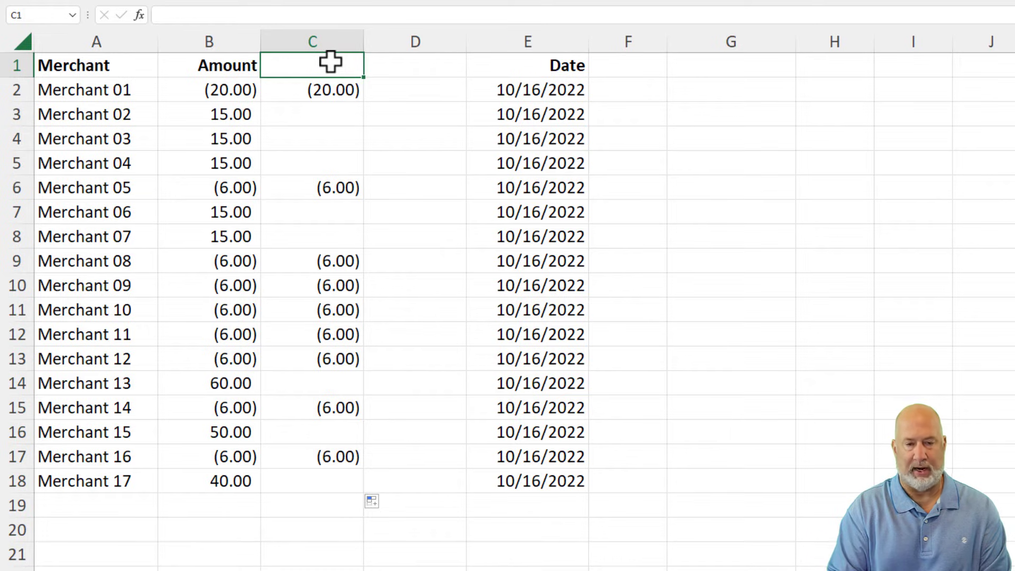
{"action": "type", "text": "Pos"}
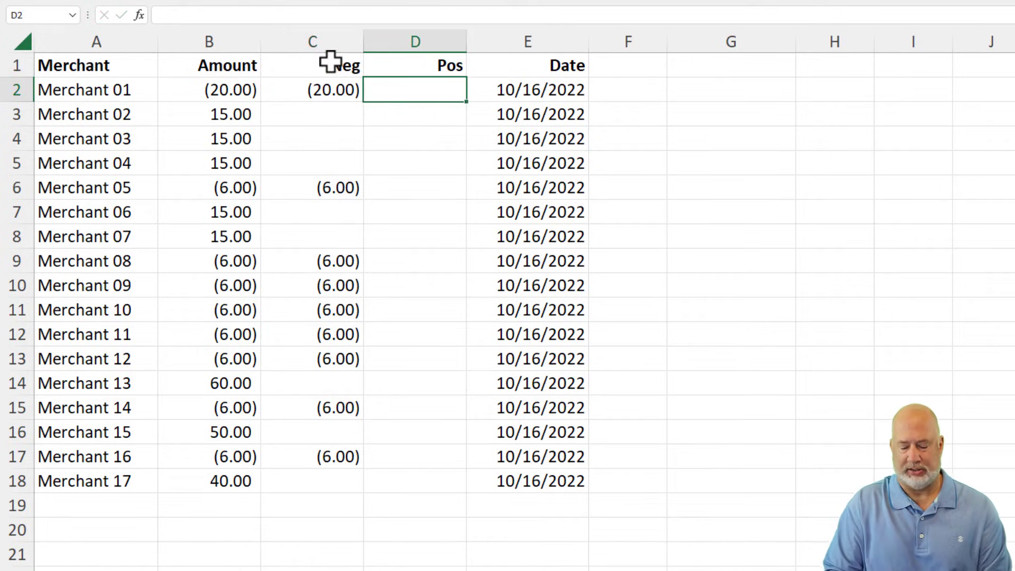
Start =IF(B2>=0,B2,"") in D2, then abandon it
{"action": "type", "text": "=IF("}
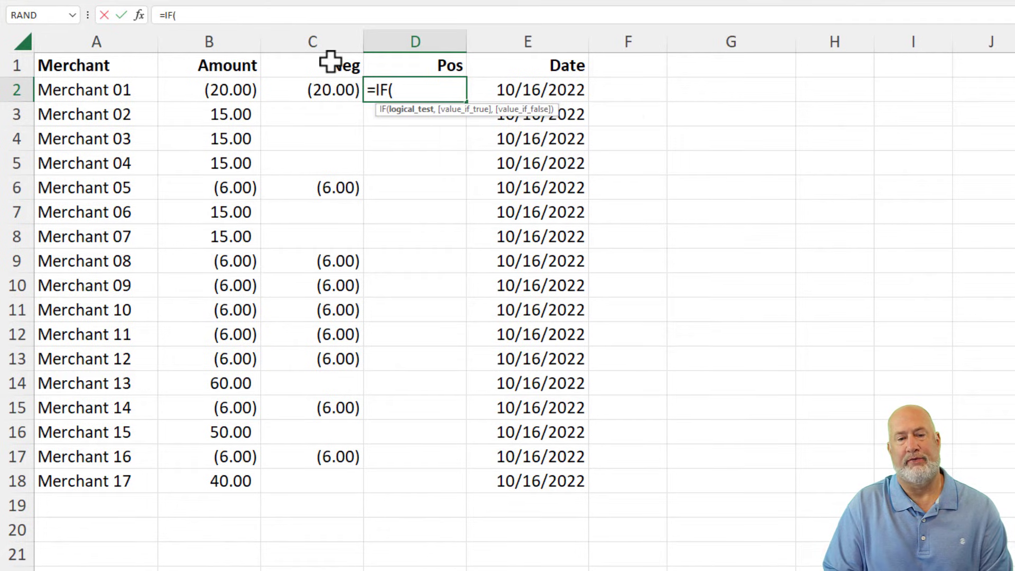
{"action": "left_click", "coordinate": [208, 89]}
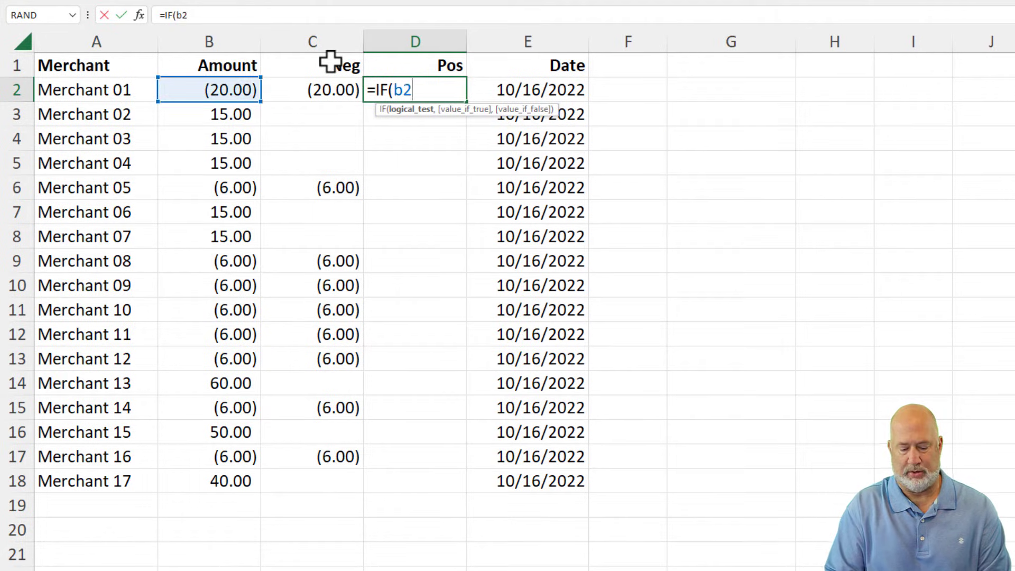
{"action": "type", "text": ">=0"}
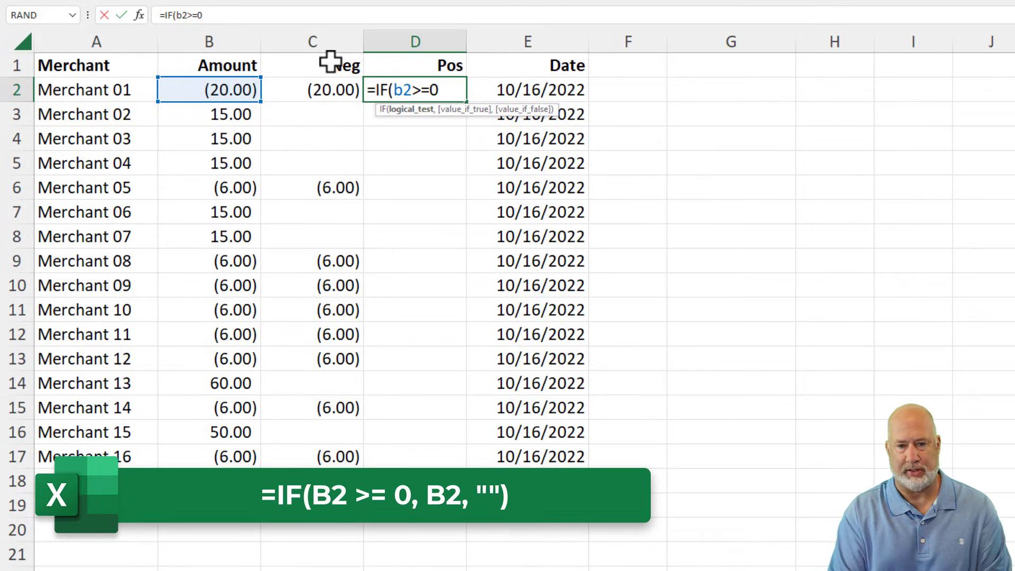
{"action": "type", "text": ",b2,"}
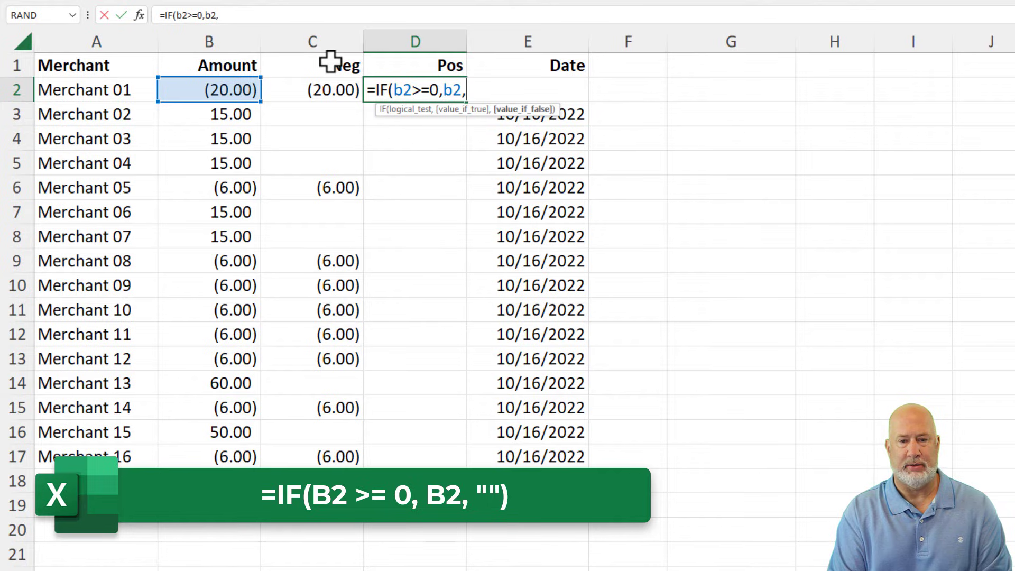
{"action": "type", "text": "\"\""}
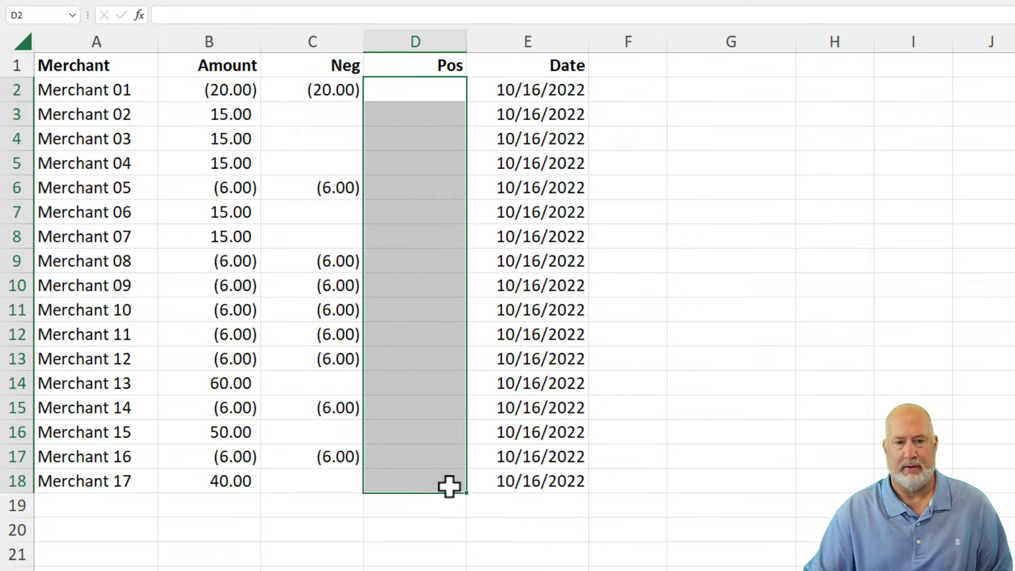
Paste the Neg formula into D2 and fill it down to D18
{"action": "right_click", "coordinate": [313, 89]}
{"action": "type", "text": "=IF(C2<0,C2,\"\")"}
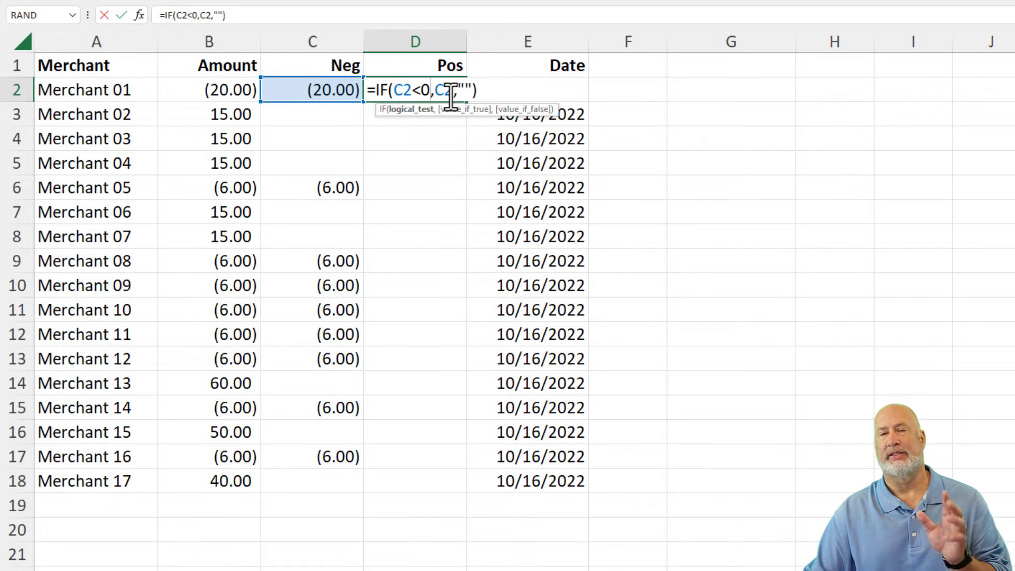
{"action": "key", "text": "Enter"}
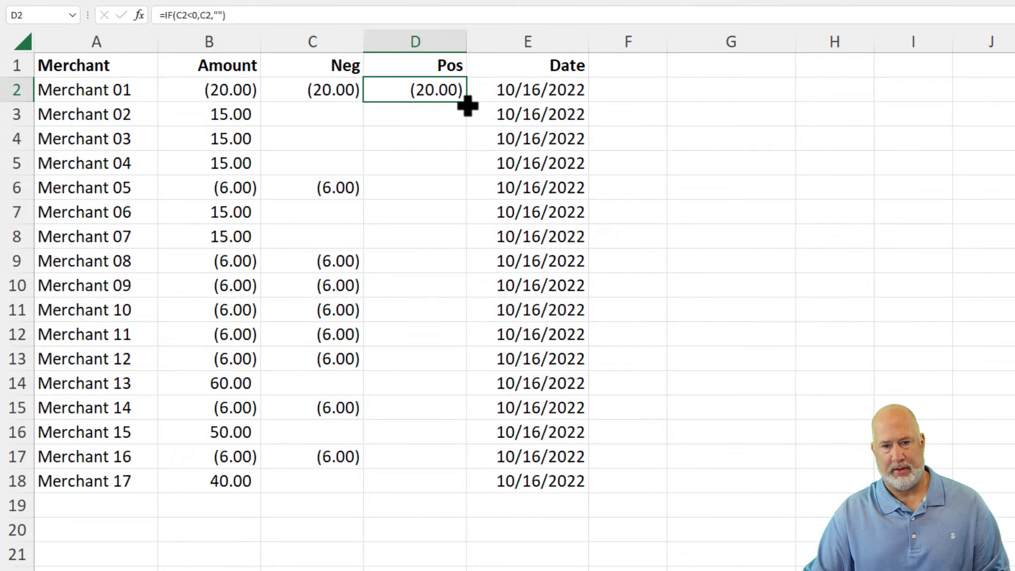
{"action": "left_click_drag", "start_coordinate": [465, 101], "coordinate": [465, 480]}
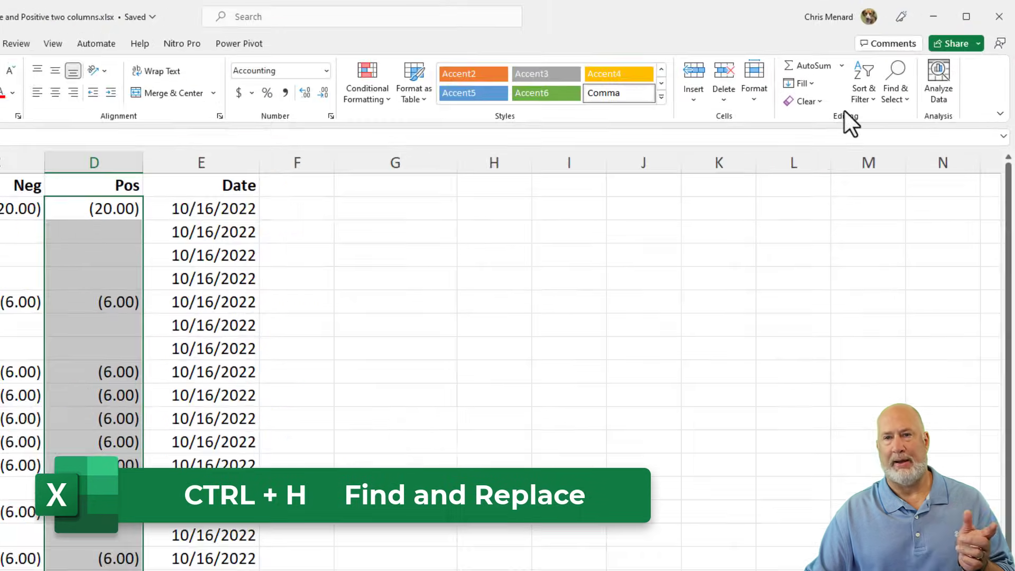
Bring up the Find and Replace dialog from Home > Find & Select
{"action": "left_click", "coordinate": [894, 82]}
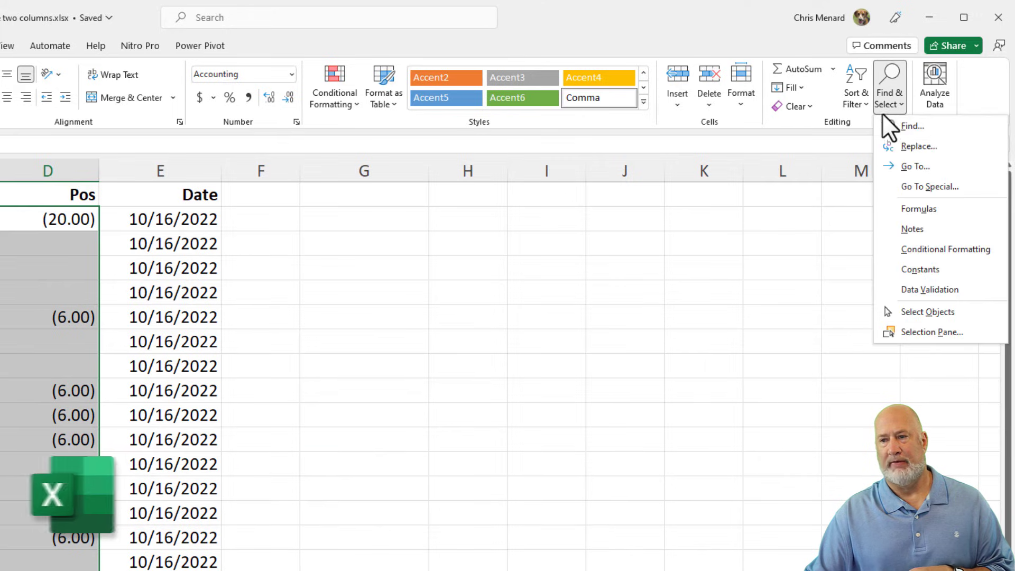
{"action": "mouse_move", "coordinate": [917, 146]}
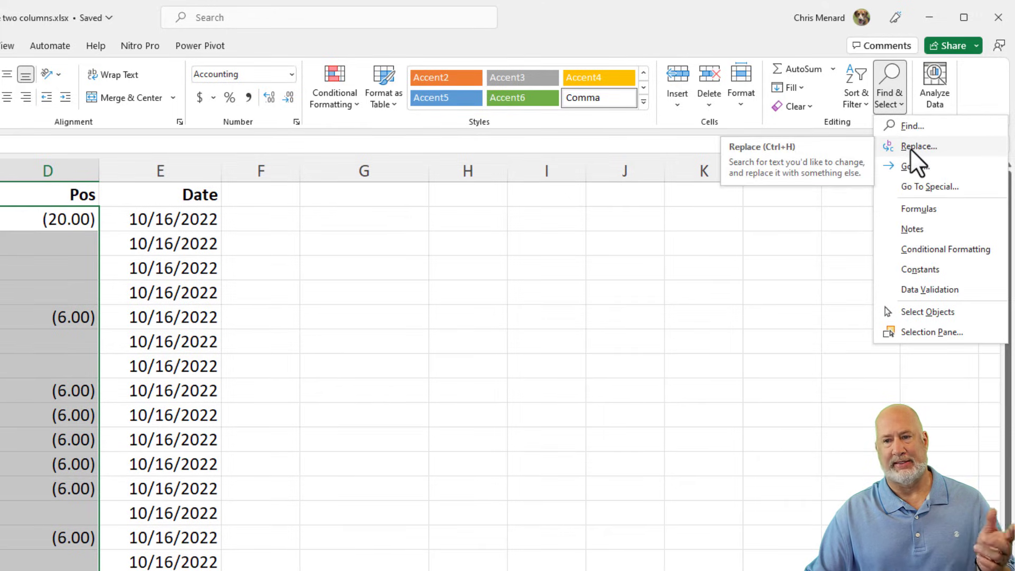
{"action": "left_click", "coordinate": [918, 146]}
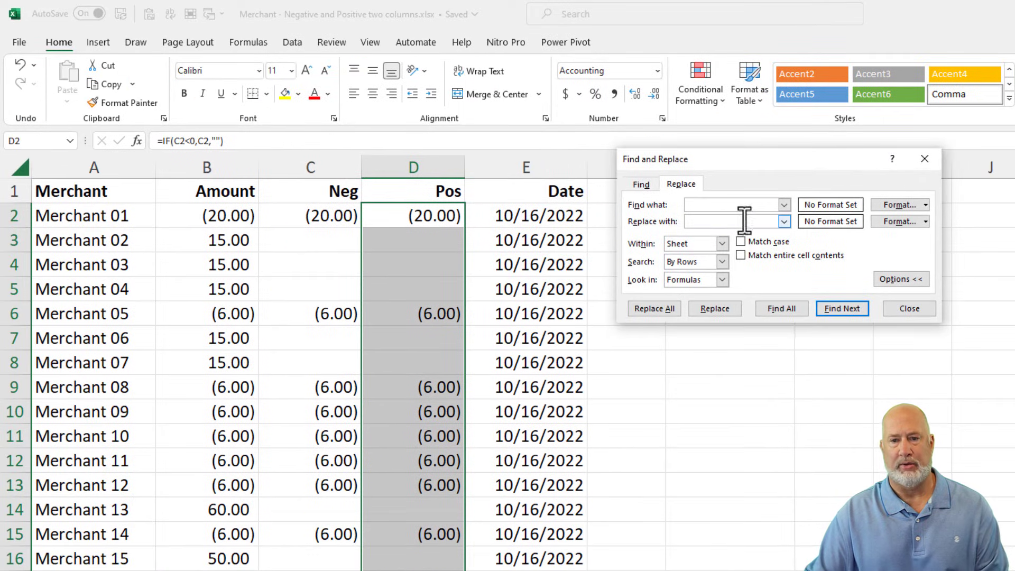
Replace C with B within formulas, making 34 replacements in the Pos column
{"action": "type", "text": "c"}
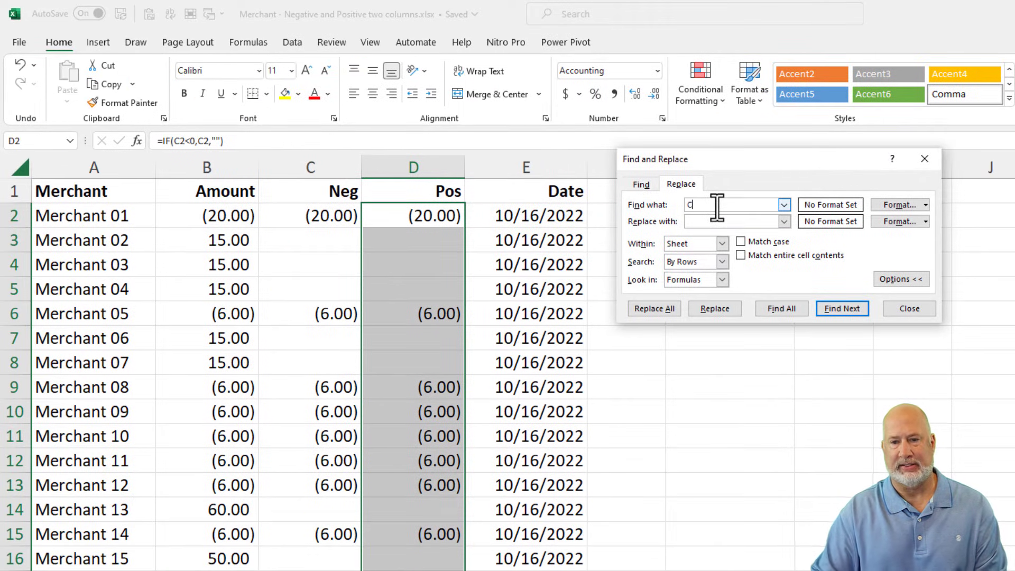
{"action": "type", "text": "B"}
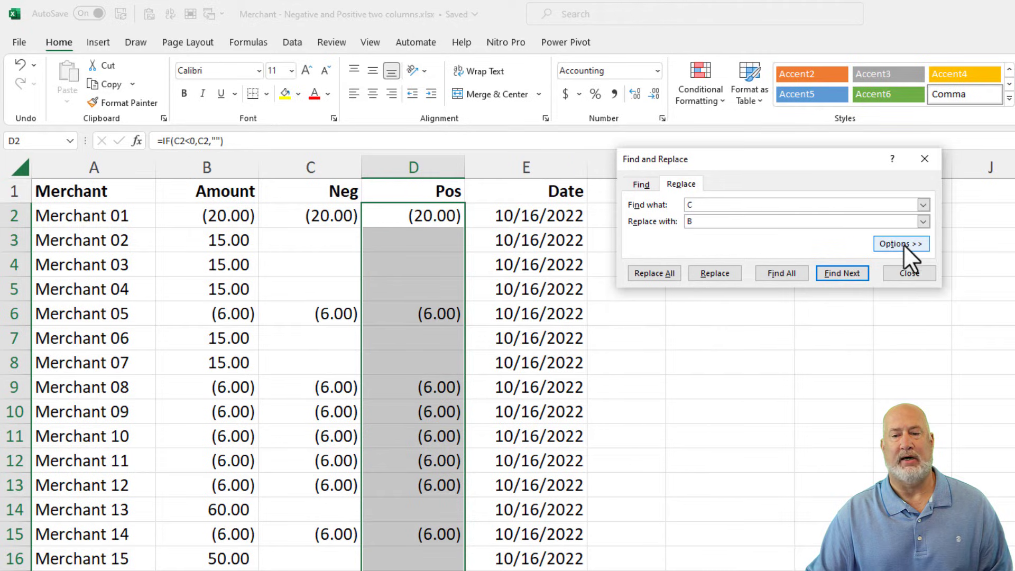
{"action": "left_click", "coordinate": [901, 243]}
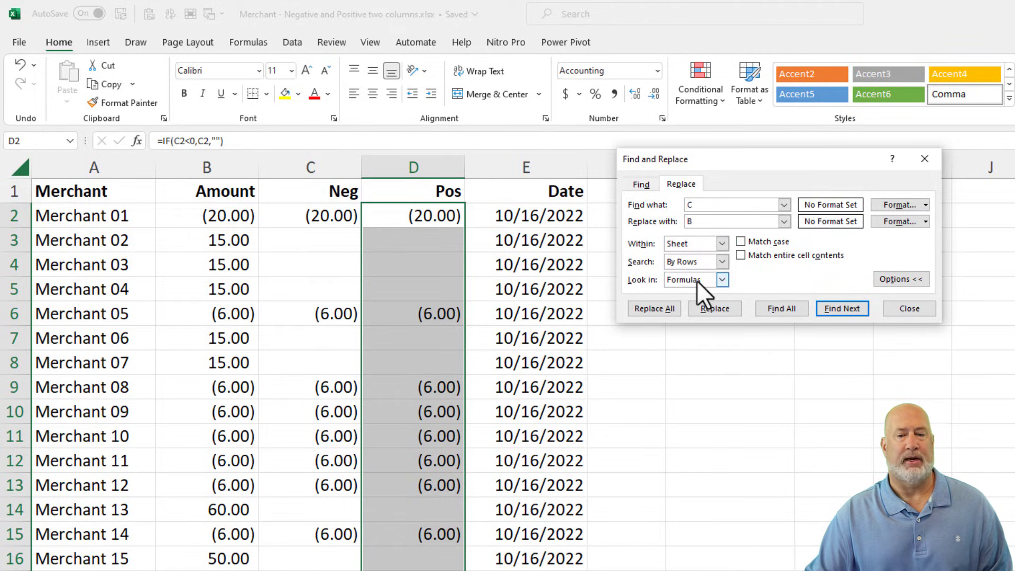
{"action": "left_click", "coordinate": [713, 308]}
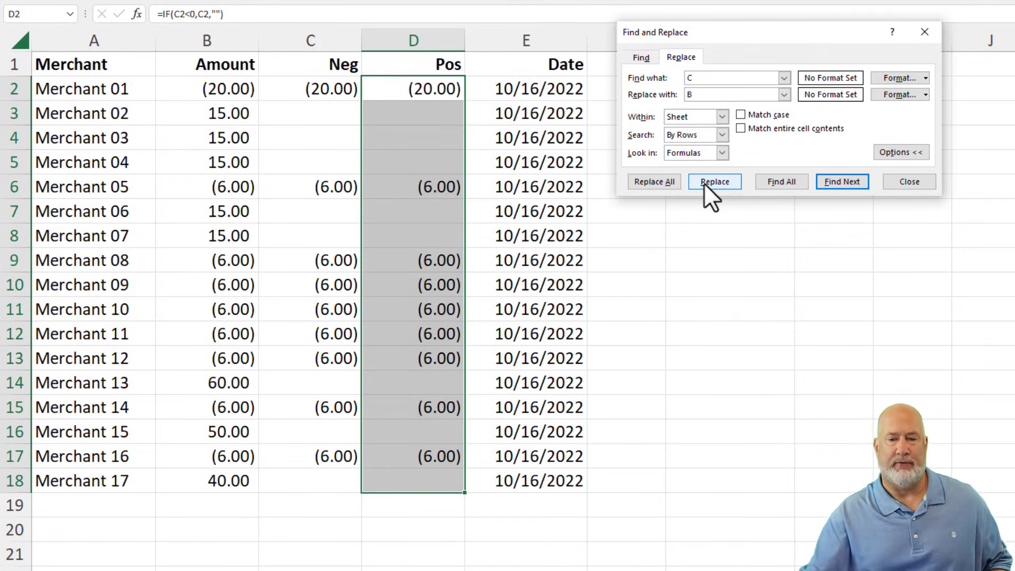
{"action": "mouse_move", "coordinate": [655, 181]}
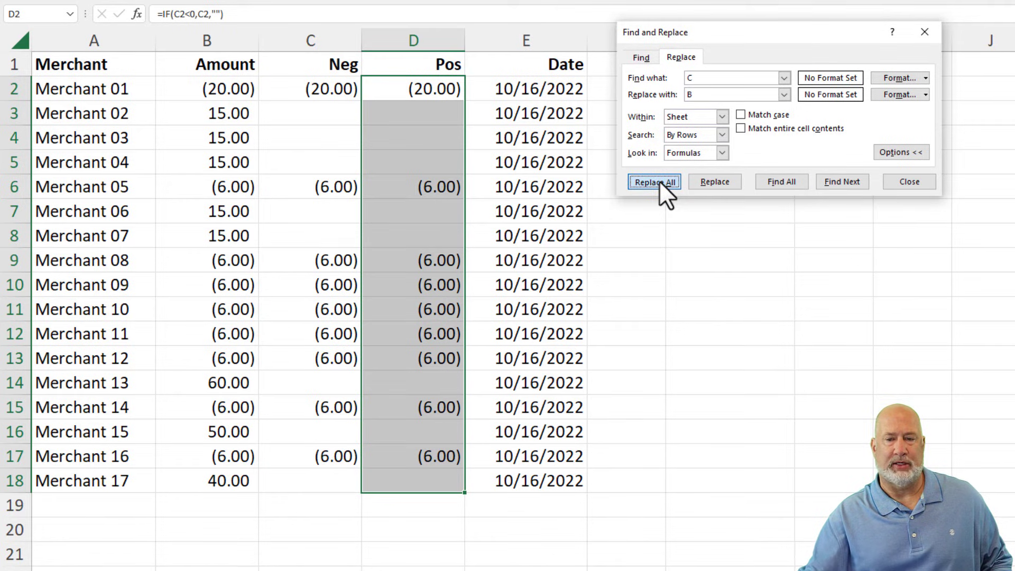
{"action": "left_click", "coordinate": [653, 181]}
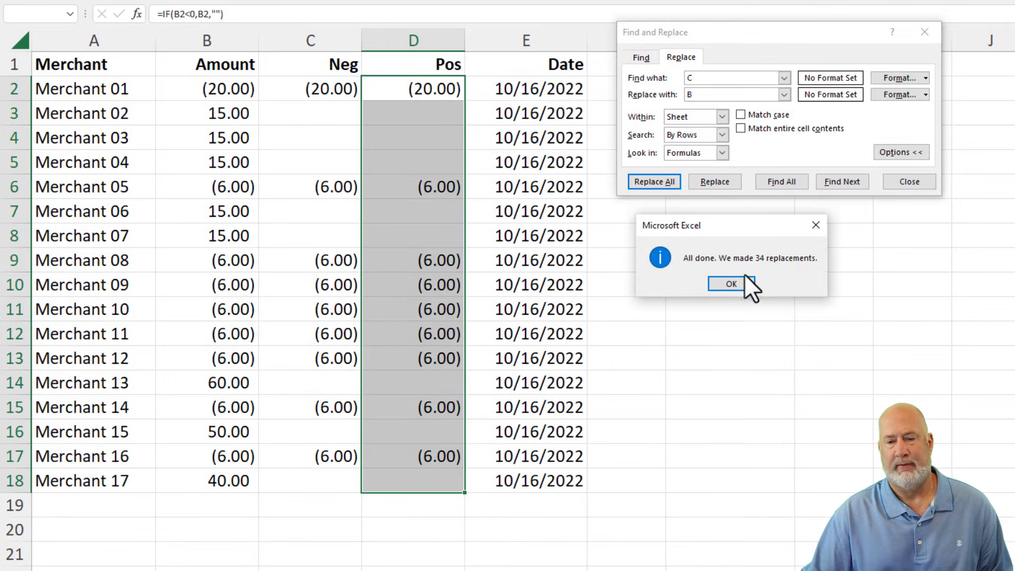
{"action": "left_click", "coordinate": [731, 283]}
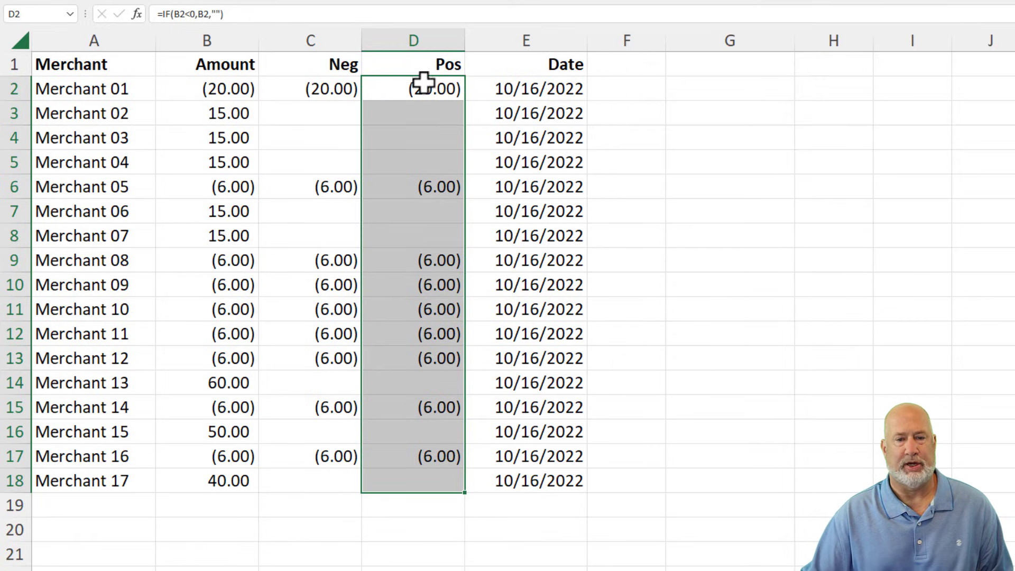
Flip the D2 Pos formula to test B > 0 and apply it down D2:D18
{"action": "double_click", "coordinate": [413, 89]}
{"action": "type", "text": ">"}
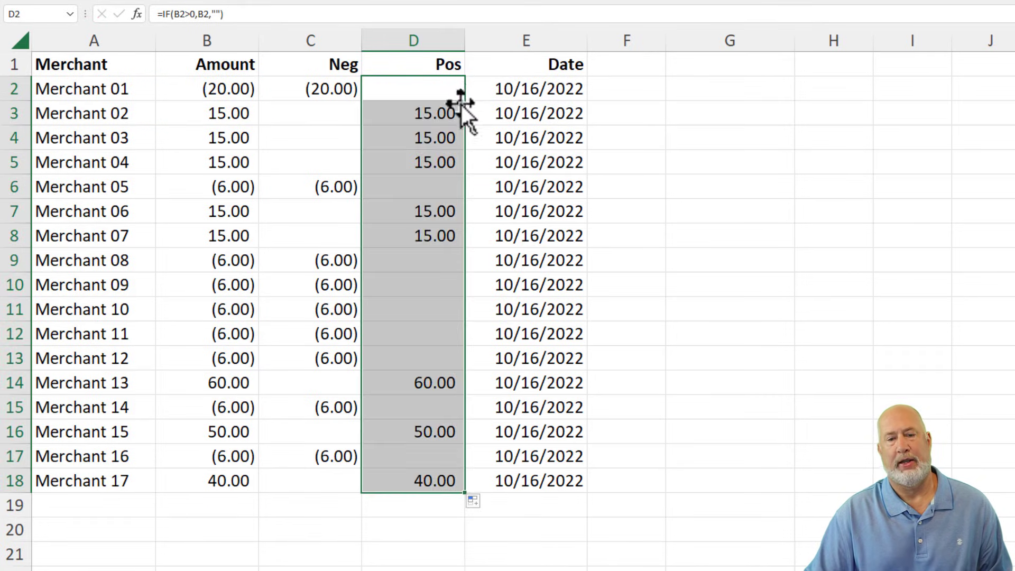
{"action": "left_click", "coordinate": [413, 114]}
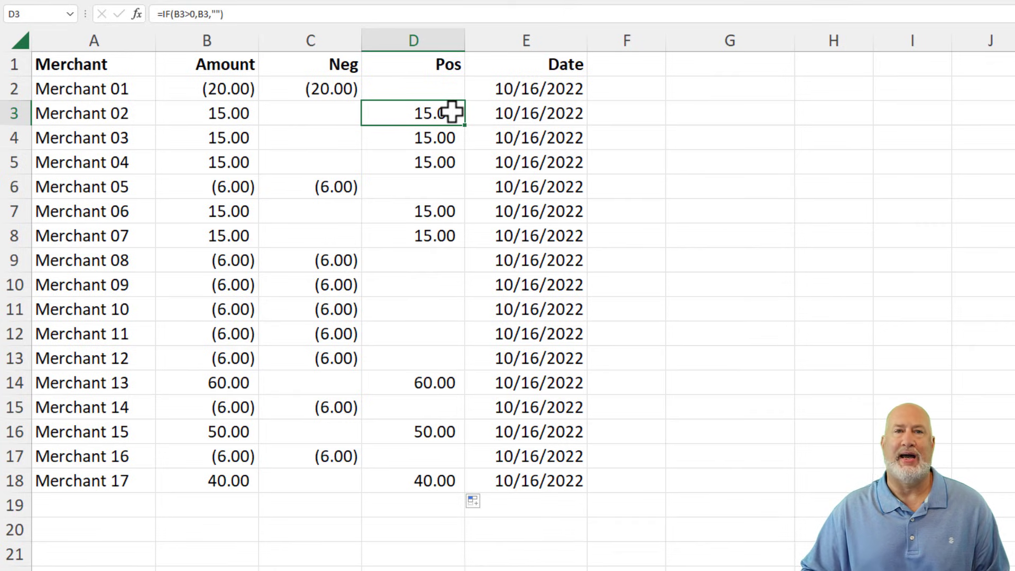